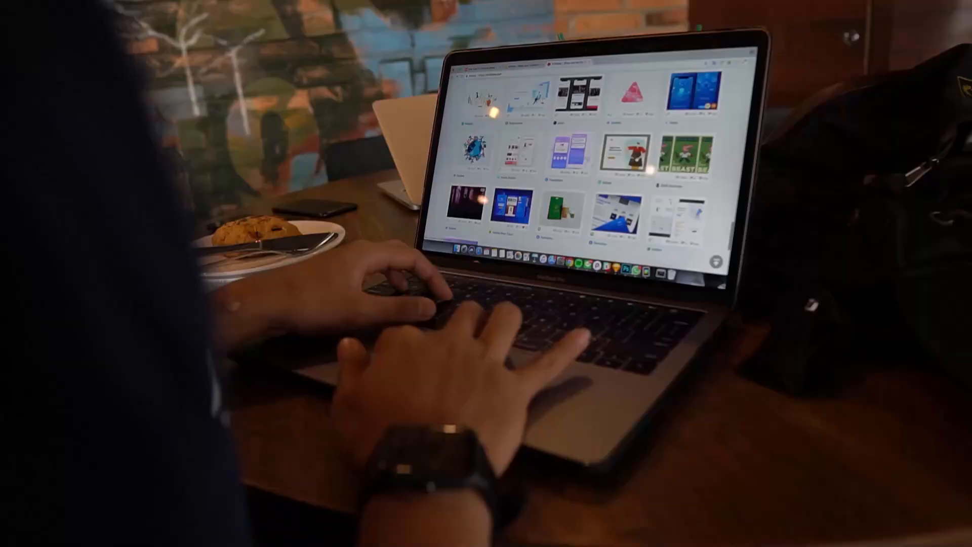
pyautogui.scroll(-3)
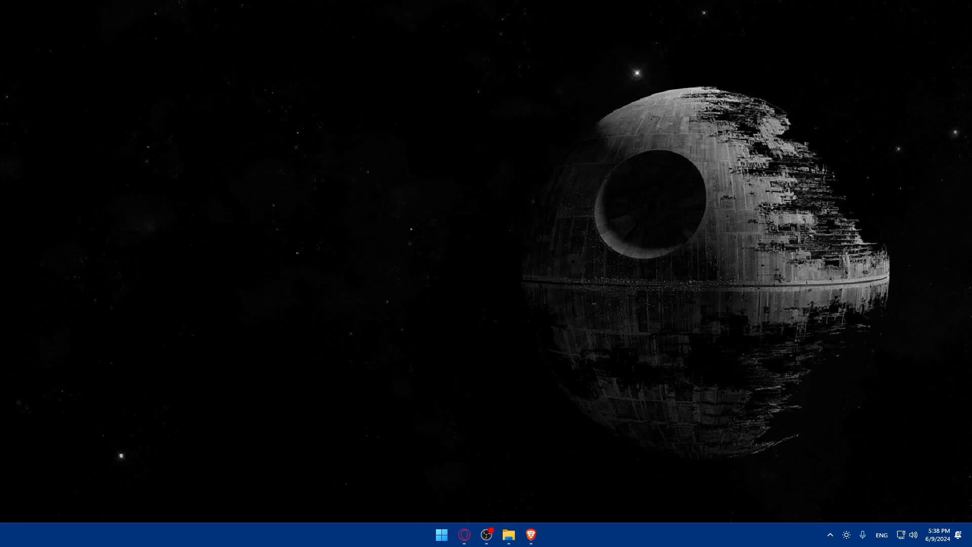
pyautogui.click(530, 533)
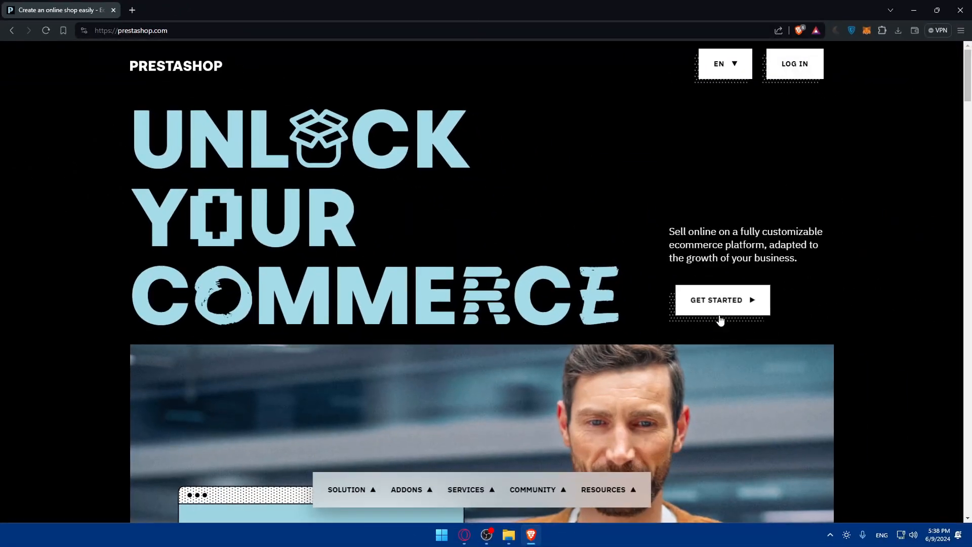
pyautogui.click(721, 299)
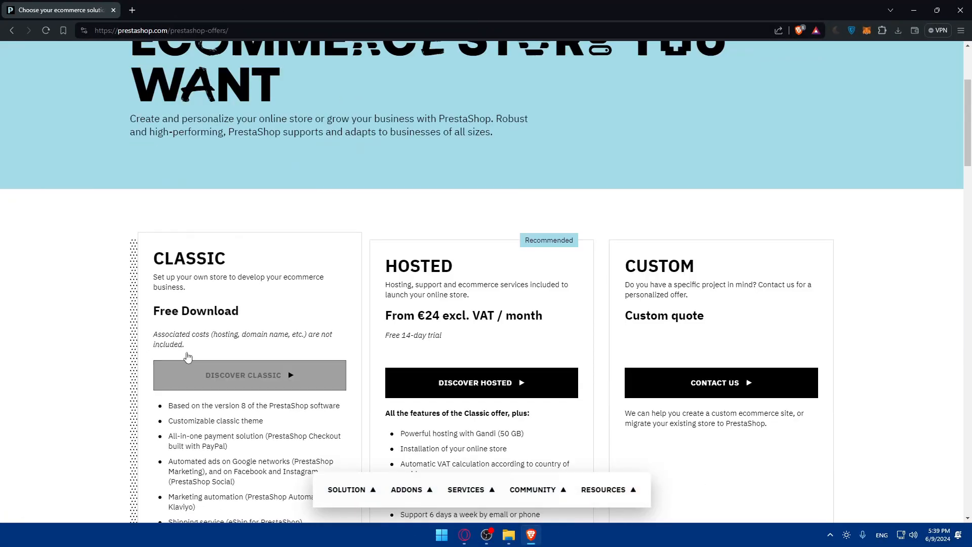
pyautogui.scroll(-3)
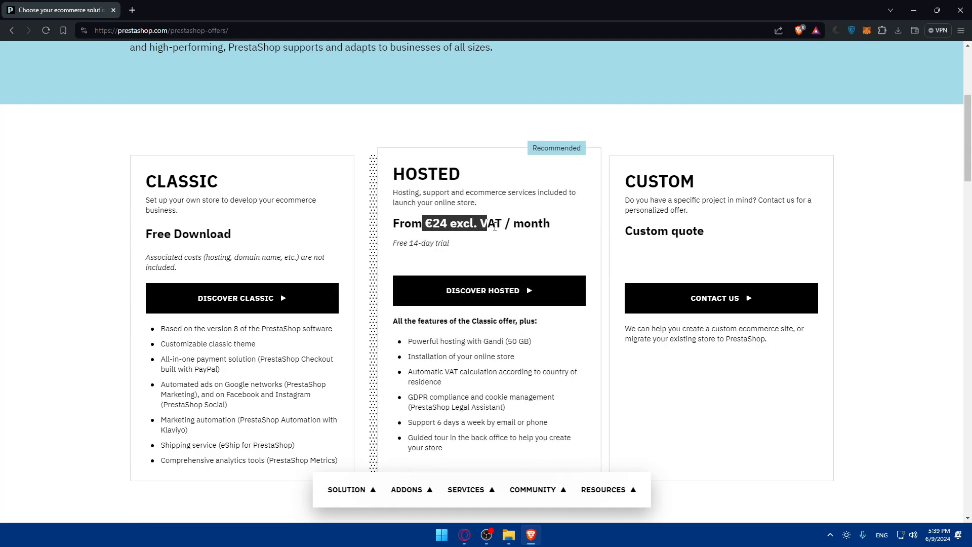
pyautogui.click(242, 298)
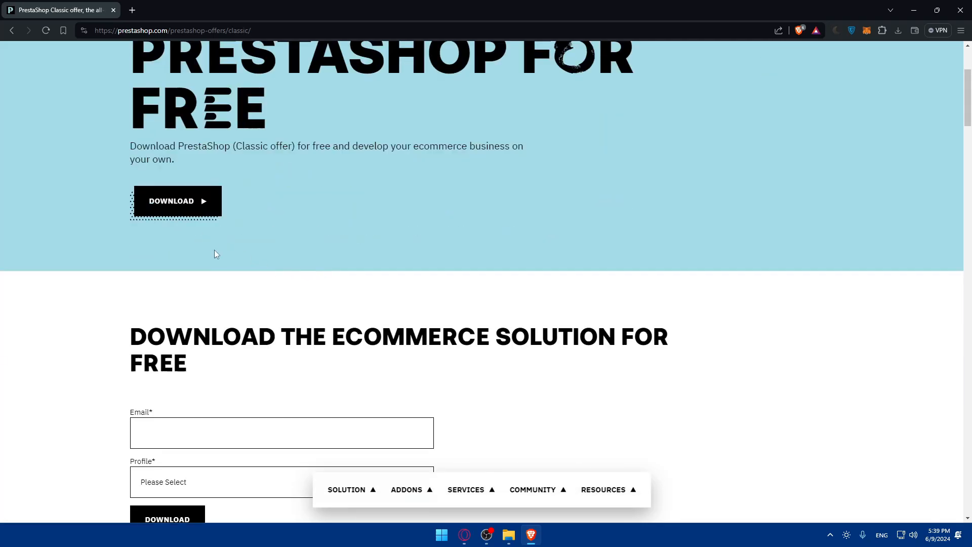
pyautogui.click(166, 519)
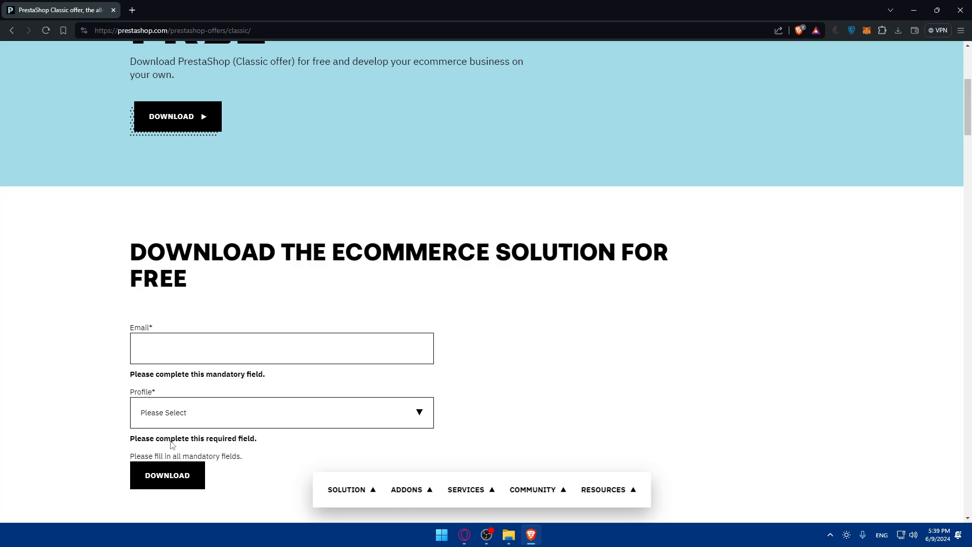
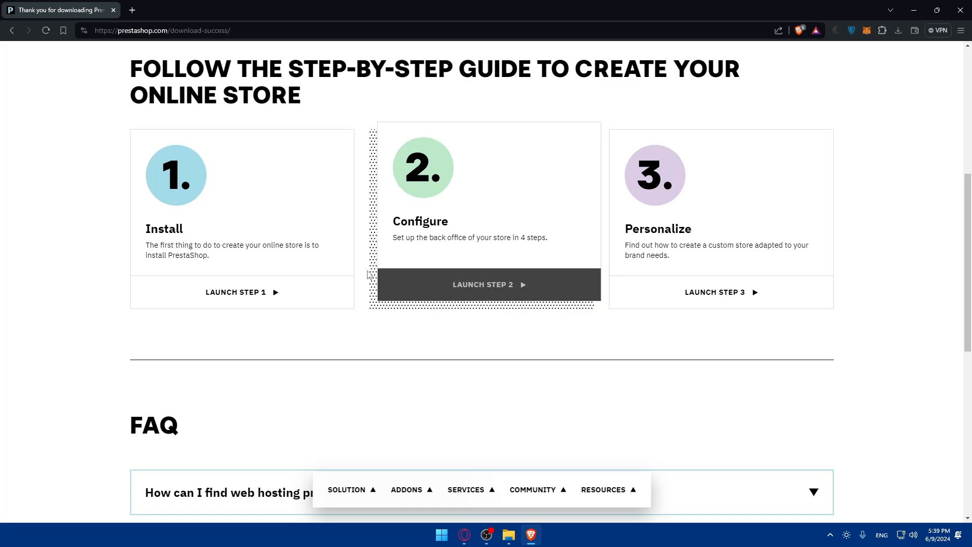
pyautogui.scroll(3)
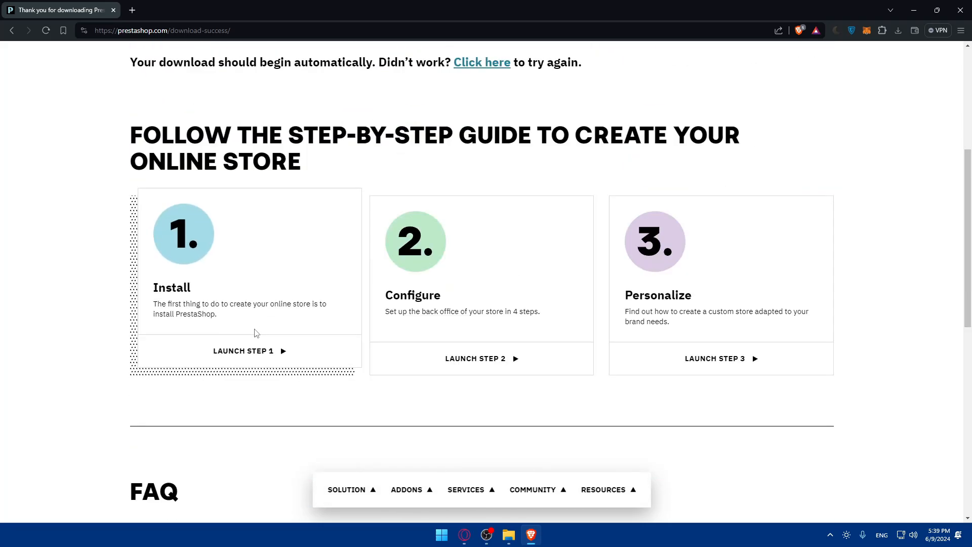
pyautogui.click(243, 351)
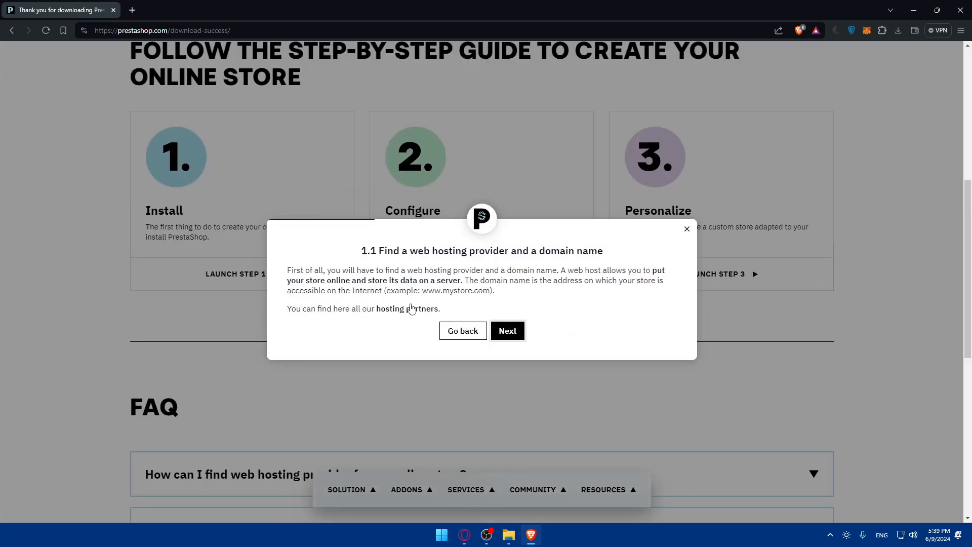
pyautogui.click(407, 308)
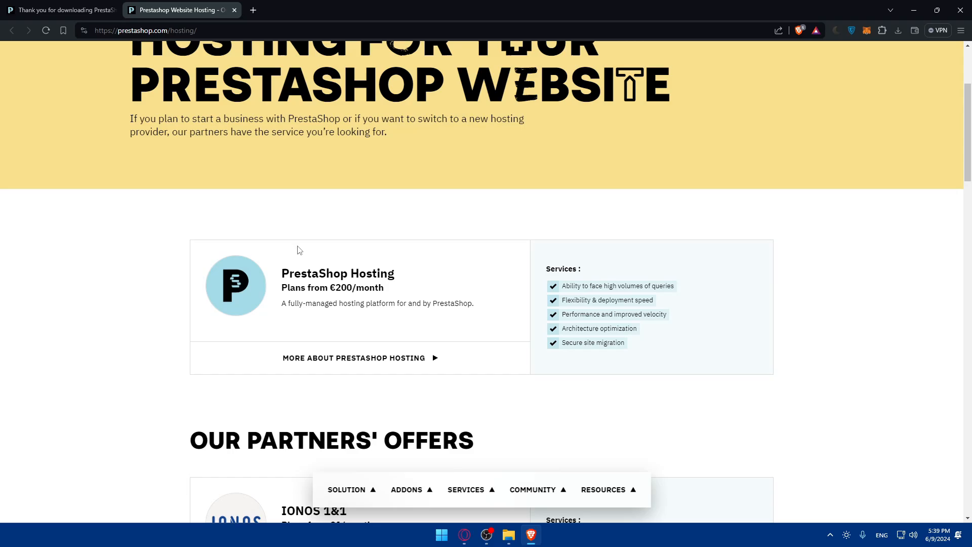
pyautogui.scroll(-3)
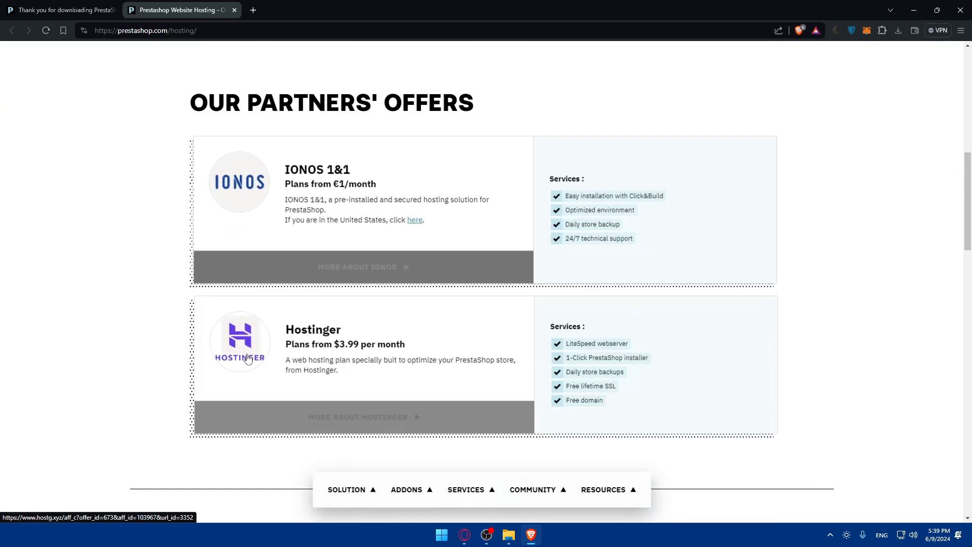
pyautogui.scroll(-3)
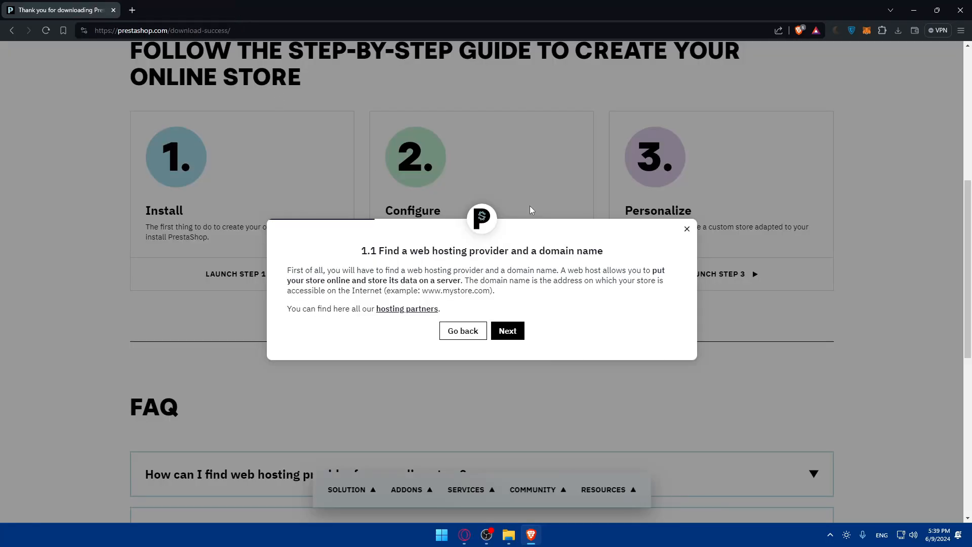
pyautogui.click(687, 229)
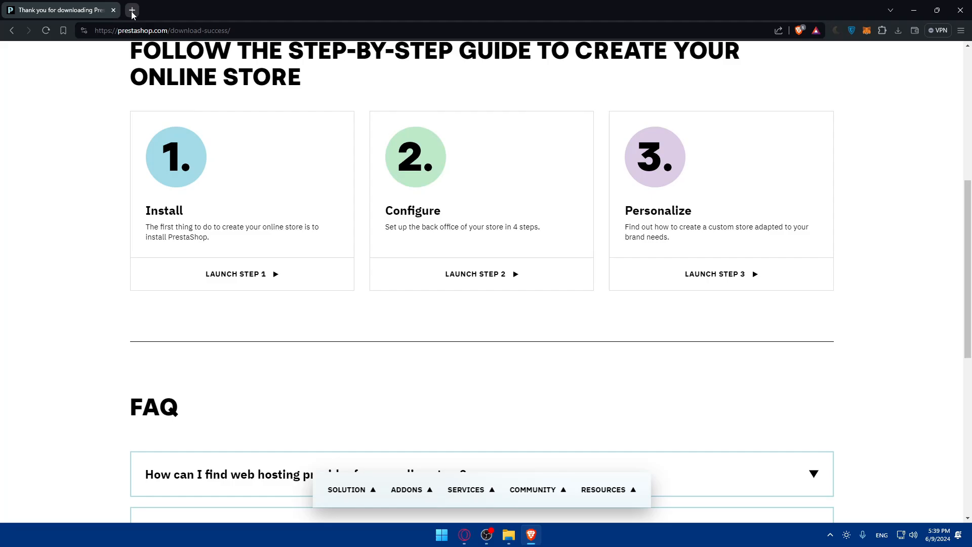
# In a new tab, Google 'install prestashop on localhost' and open the Help Center result
pyautogui.click(131, 10)
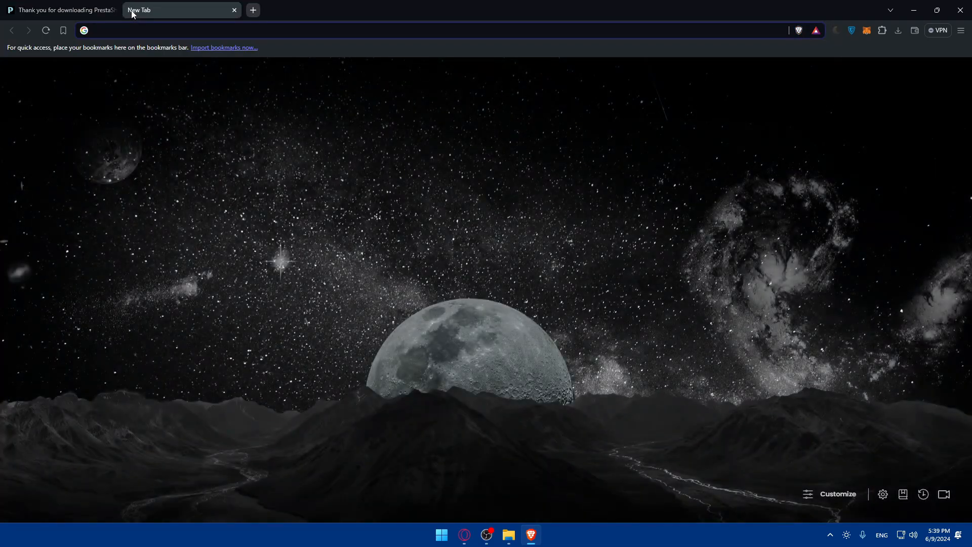
pyautogui.write('is')
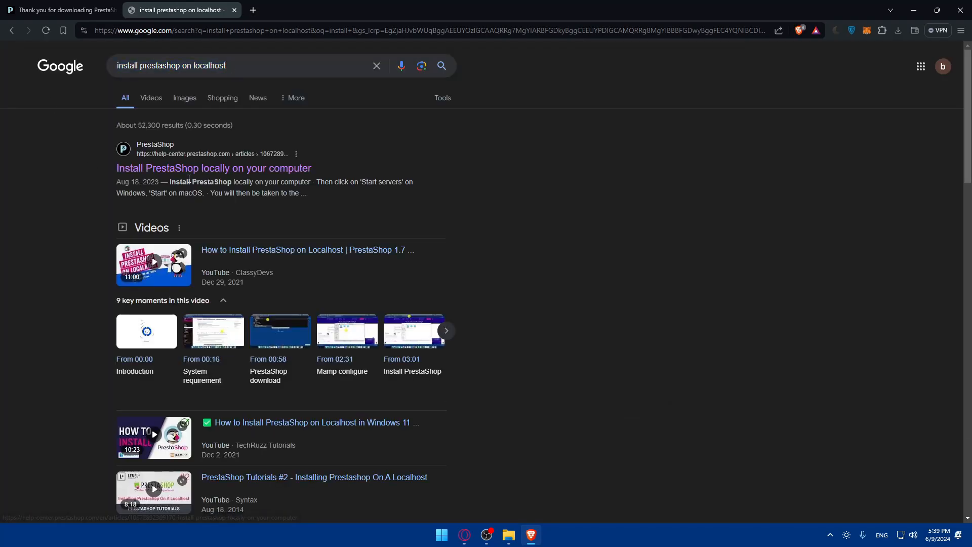
pyautogui.click(214, 167)
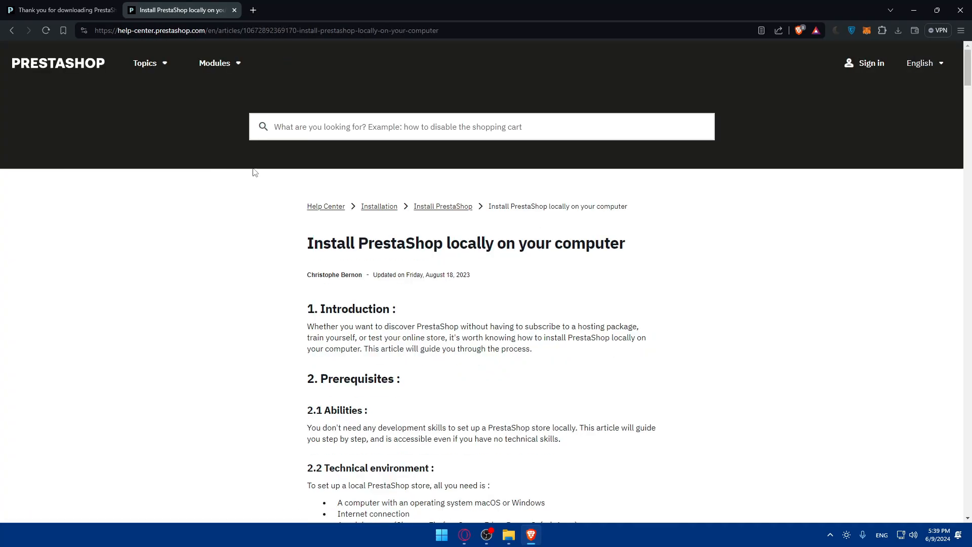
# Read the article through prerequisites, MAMP installation and zip download to starting servers
pyautogui.scroll(-3)
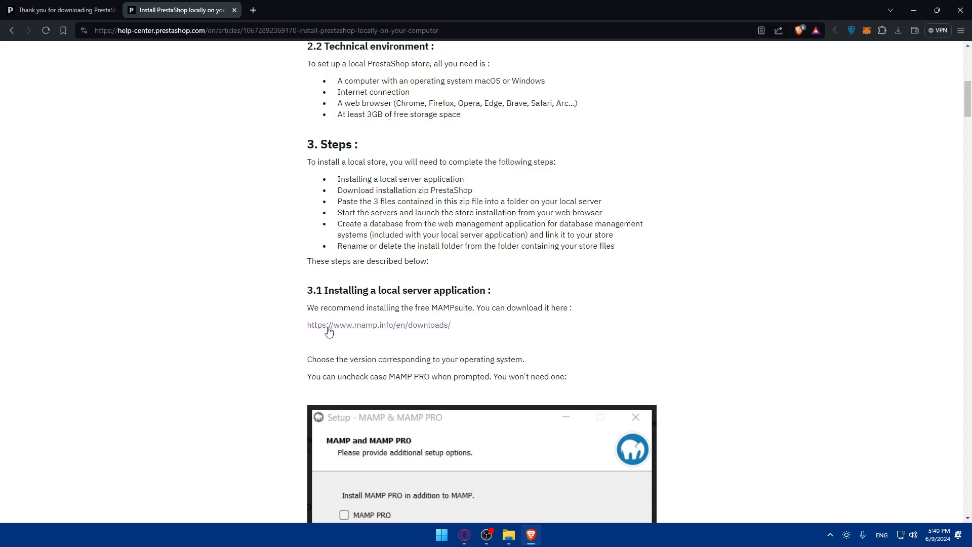
pyautogui.moveTo(461, 340)
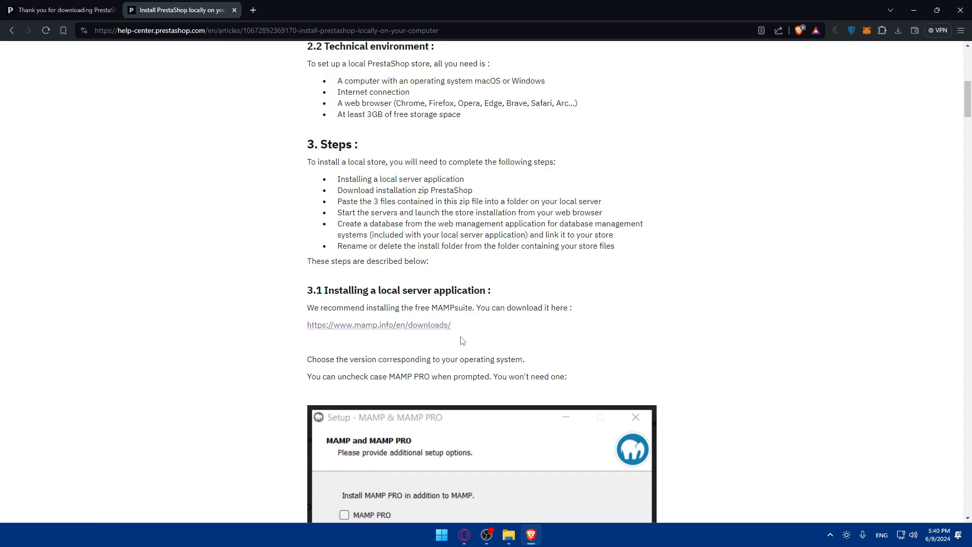
pyautogui.scroll(-3)
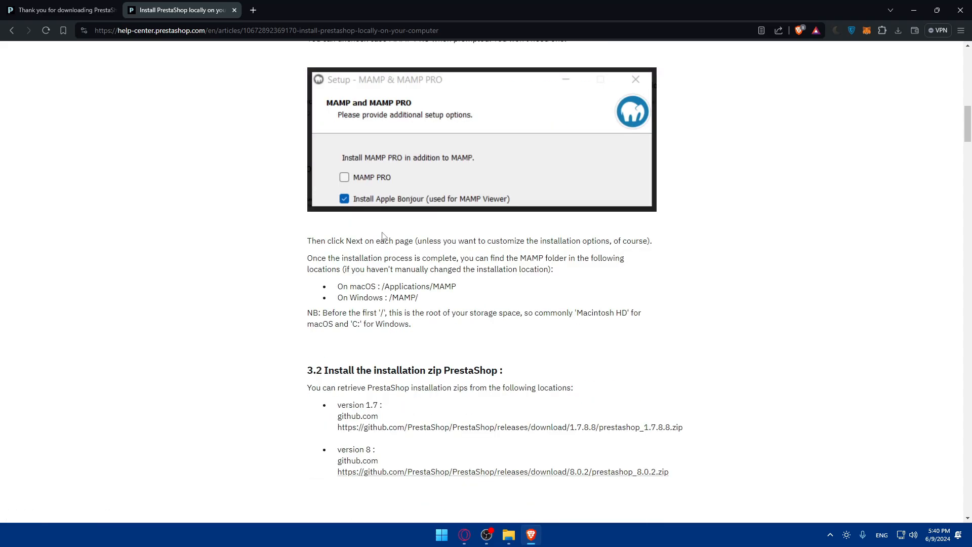
pyautogui.scroll(-3)
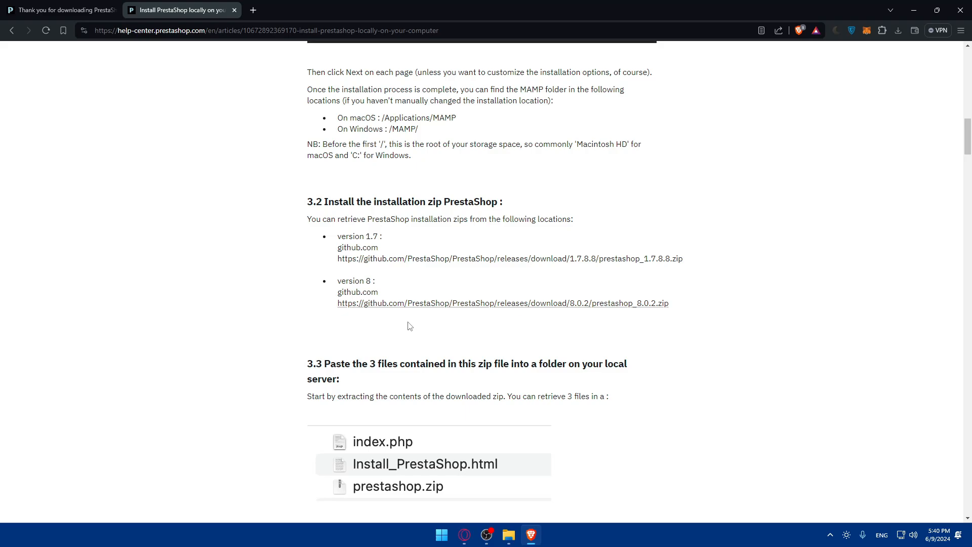
pyautogui.scroll(-3)
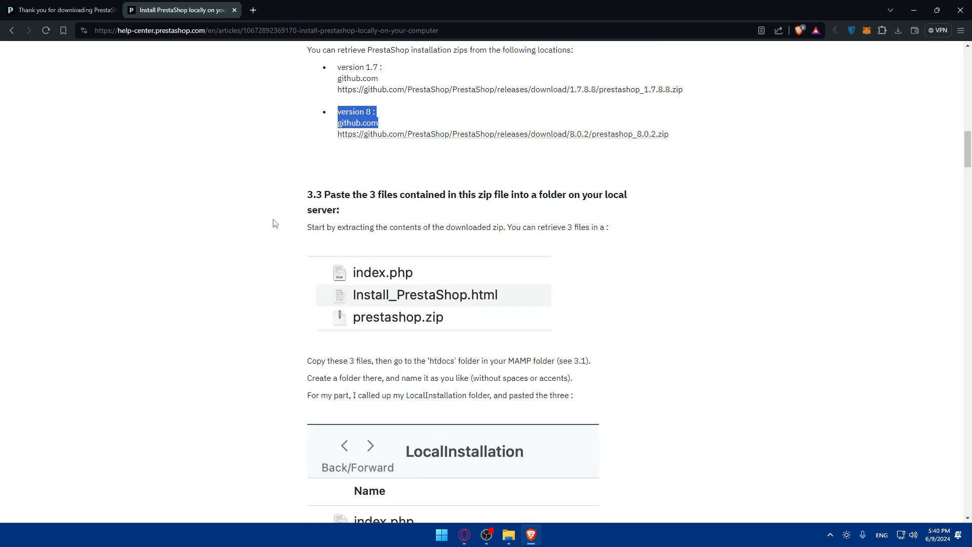
pyautogui.scroll(-3)
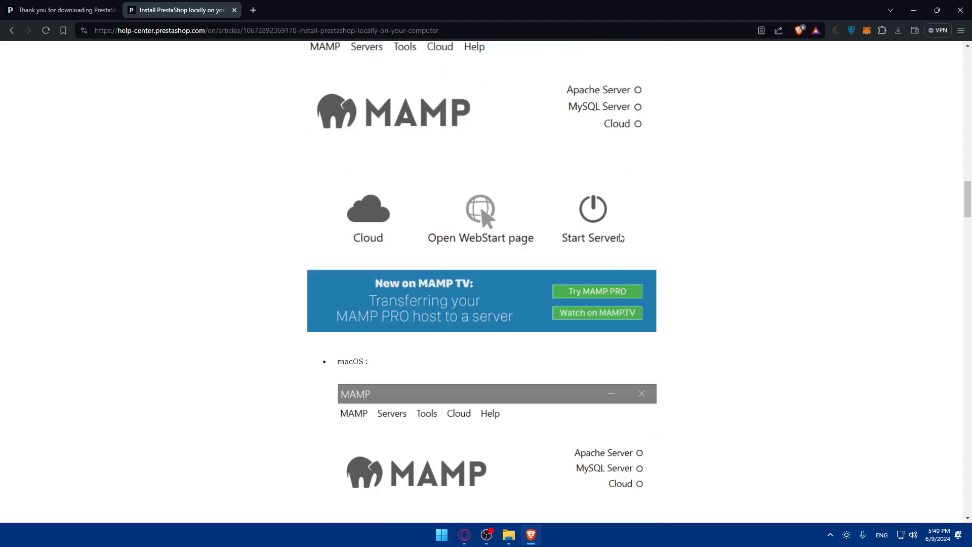
# Scroll through database setup, install-folder renaming and front/back office access to the Conclusion
pyautogui.scroll(-3)
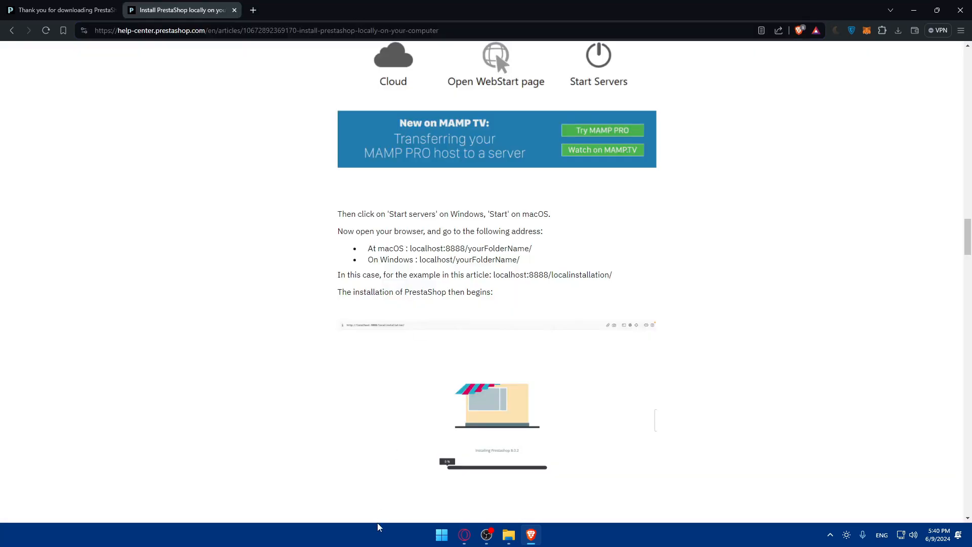
pyautogui.scroll(-3)
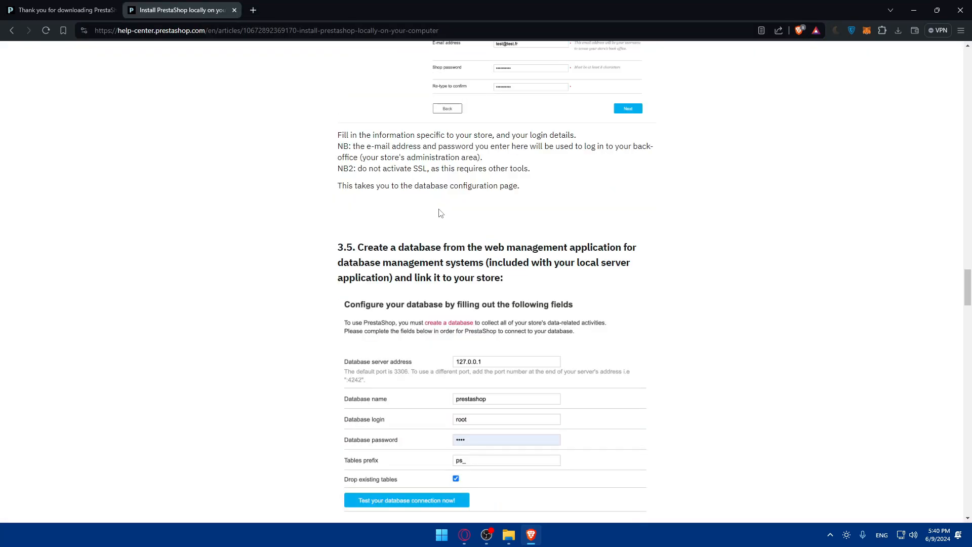
pyautogui.scroll(-3)
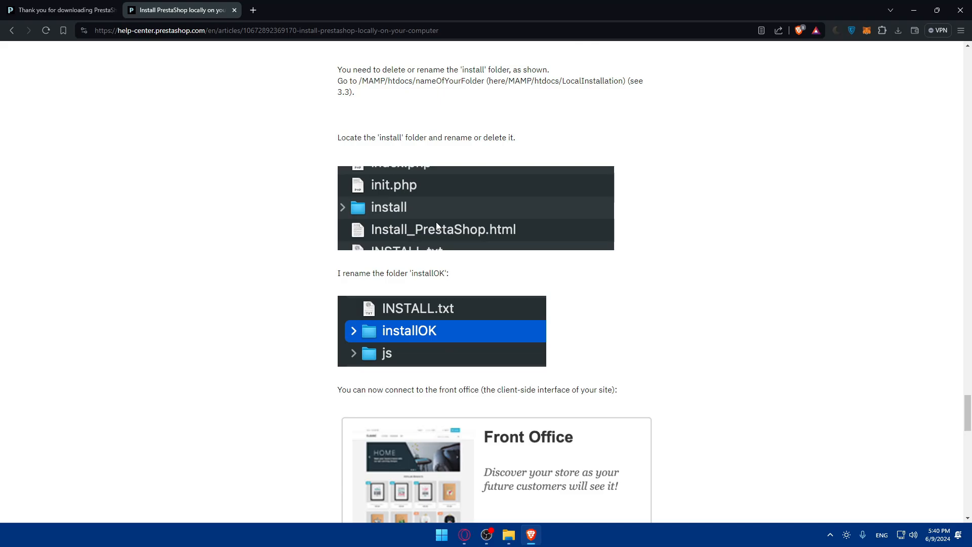
pyautogui.scroll(-3)
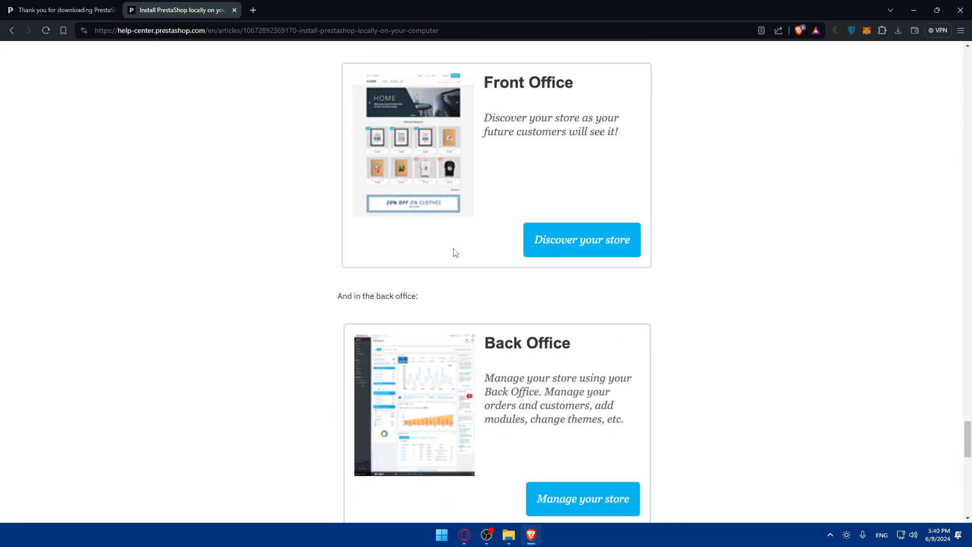
pyautogui.scroll(-3)
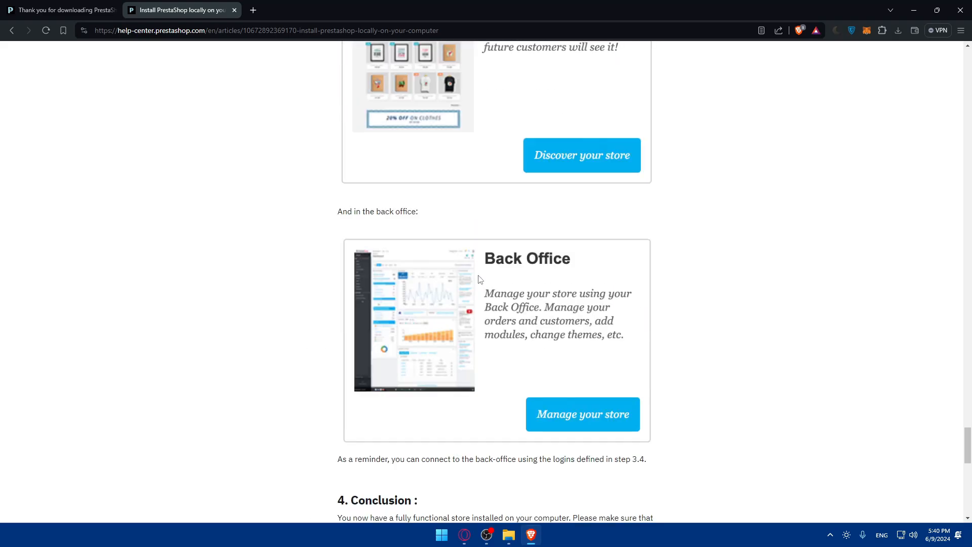
pyautogui.scroll(-3)
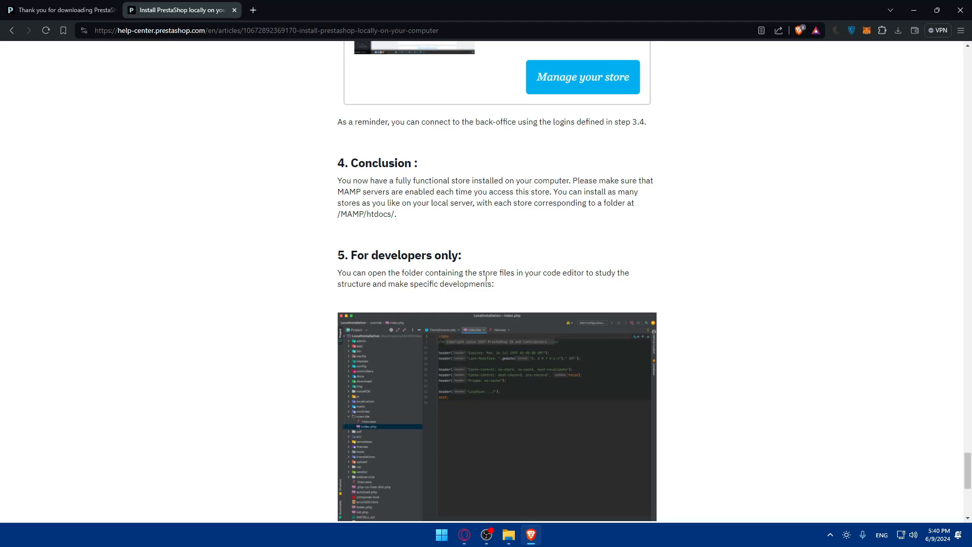
pyautogui.scroll(-3)
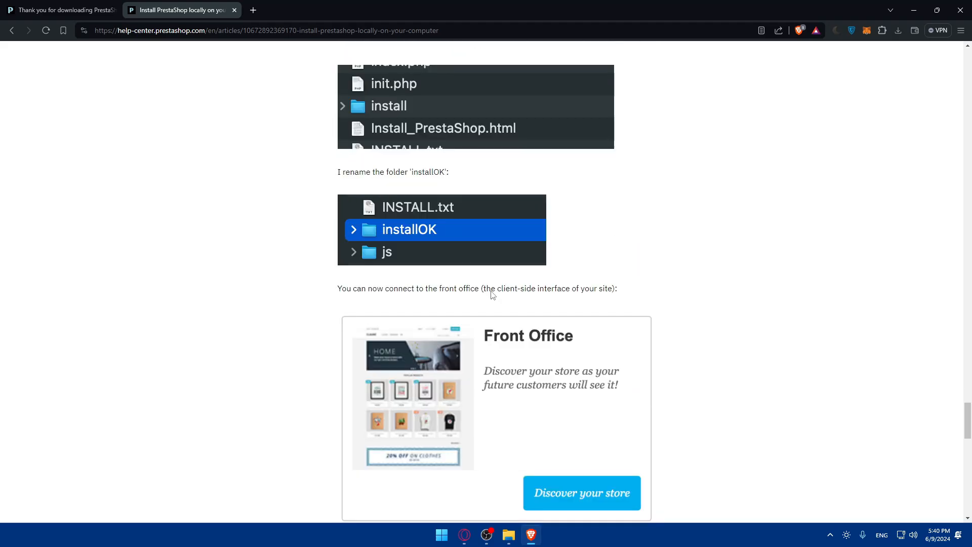
pyautogui.scroll(-3)
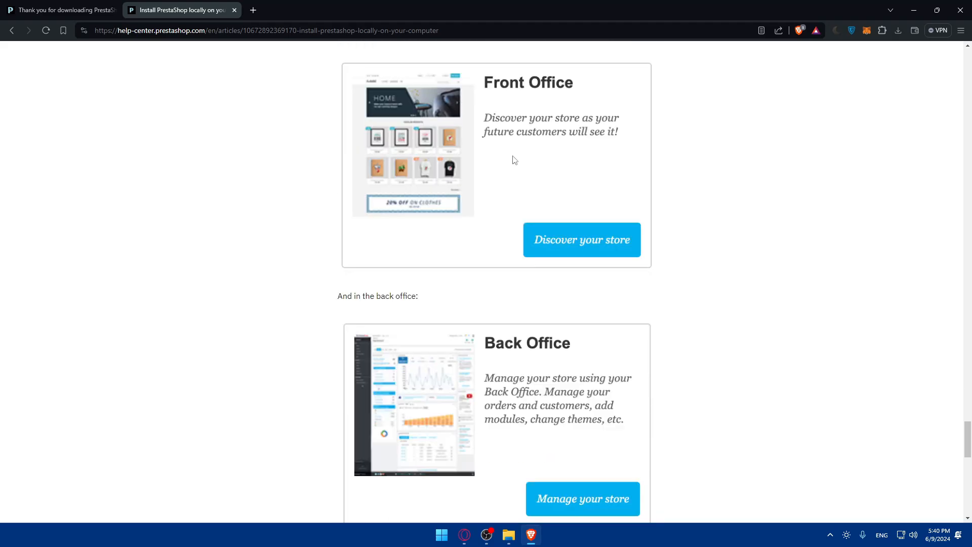
pyautogui.scroll(-3)
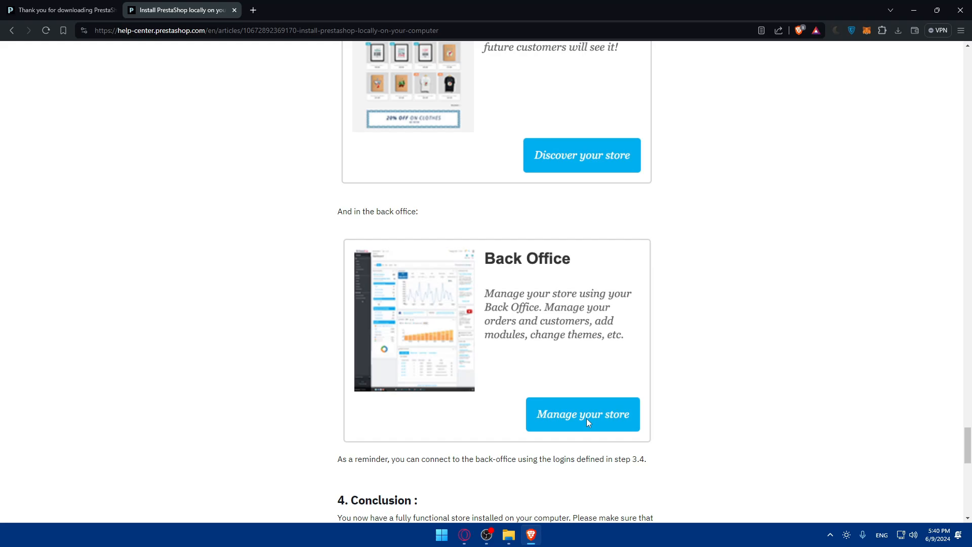
pyautogui.moveTo(566, 403)
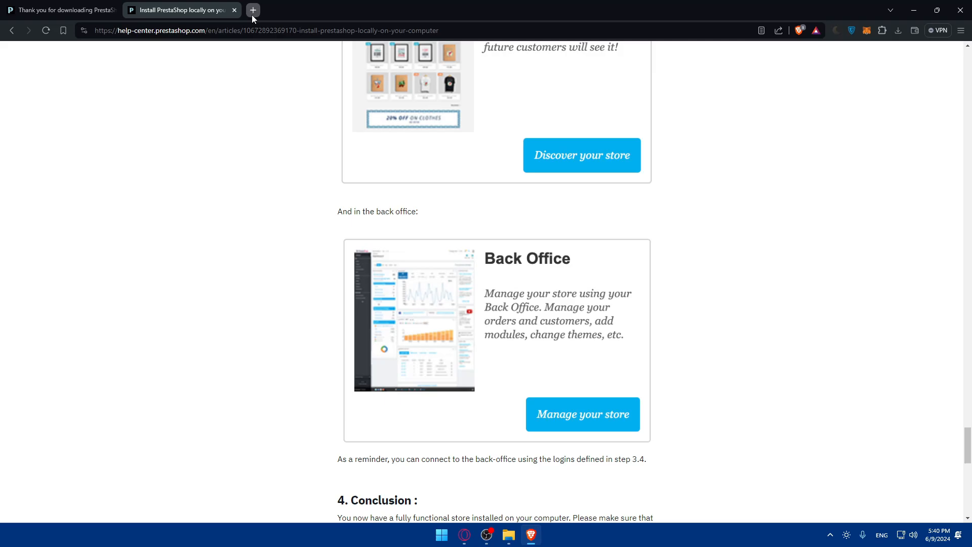
# Google 'add custom css code on prestashop' in a new tab and open the free Custom CSS / JS thread
pyautogui.click(253, 10)
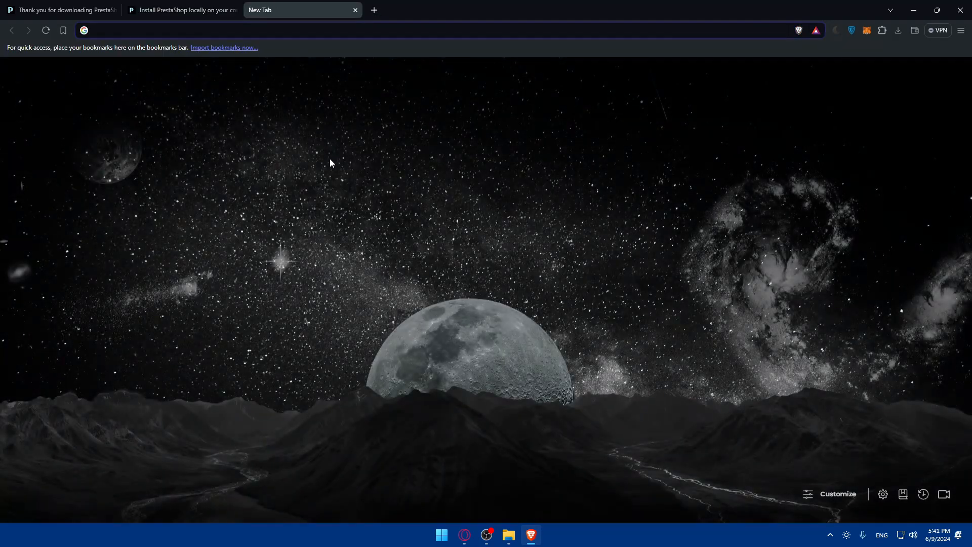
pyautogui.write('add css')
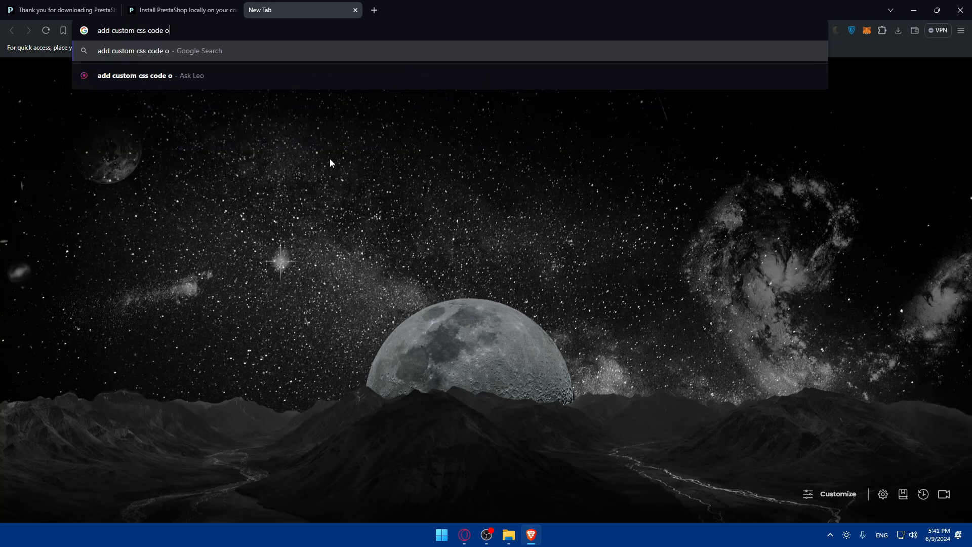
pyautogui.write('n prestaho')
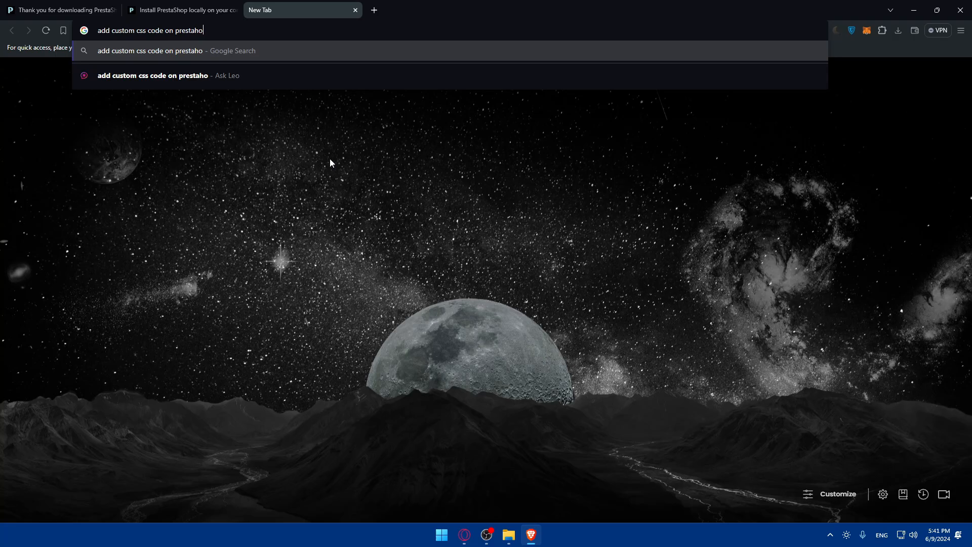
pyautogui.press('Backspace')
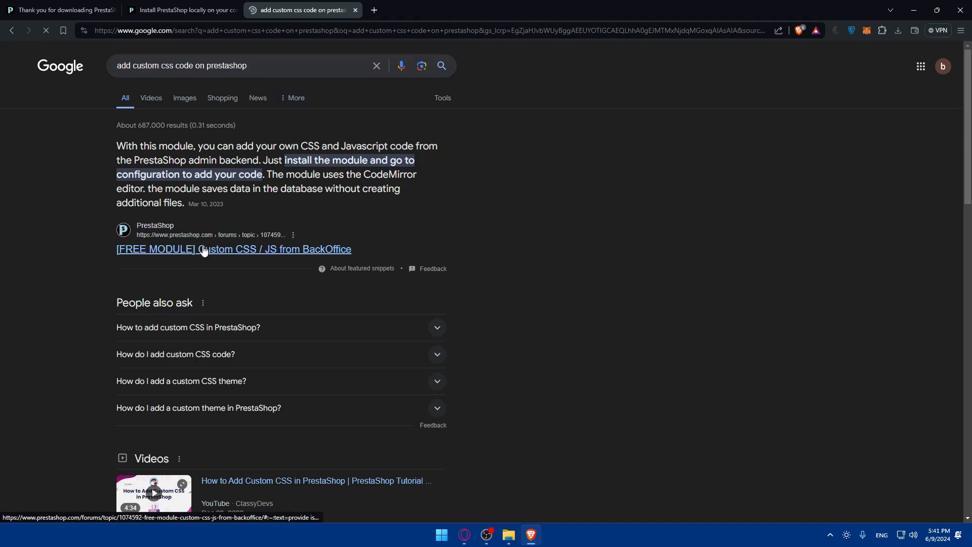
pyautogui.click(234, 249)
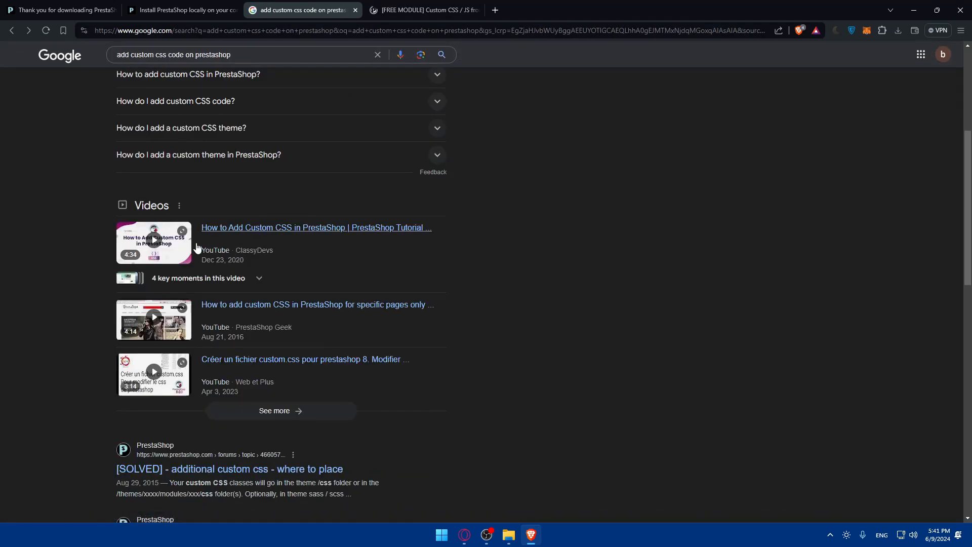
pyautogui.scroll(-3)
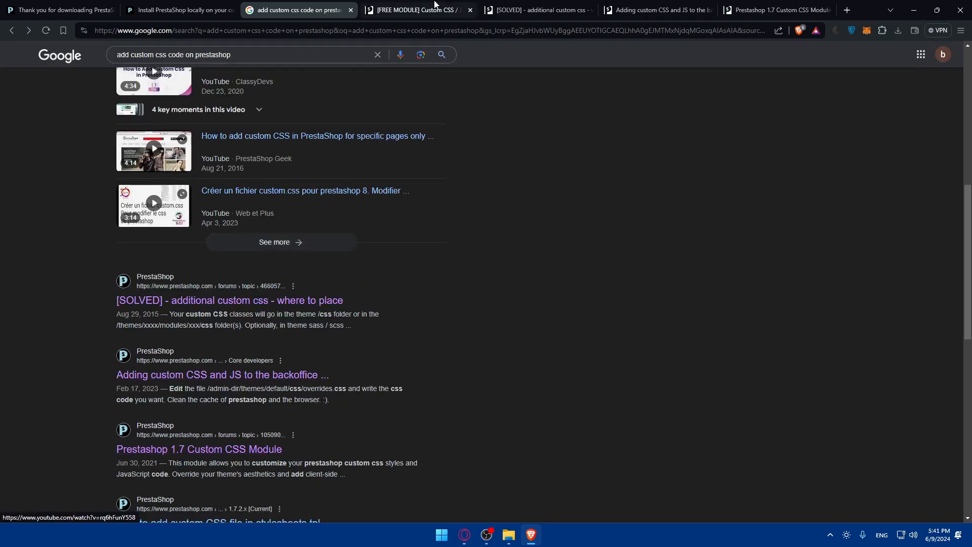
# Read the [FREE MODULE] Custom CSS / JS thread and its replies, then close the forum tab
pyautogui.click(414, 10)
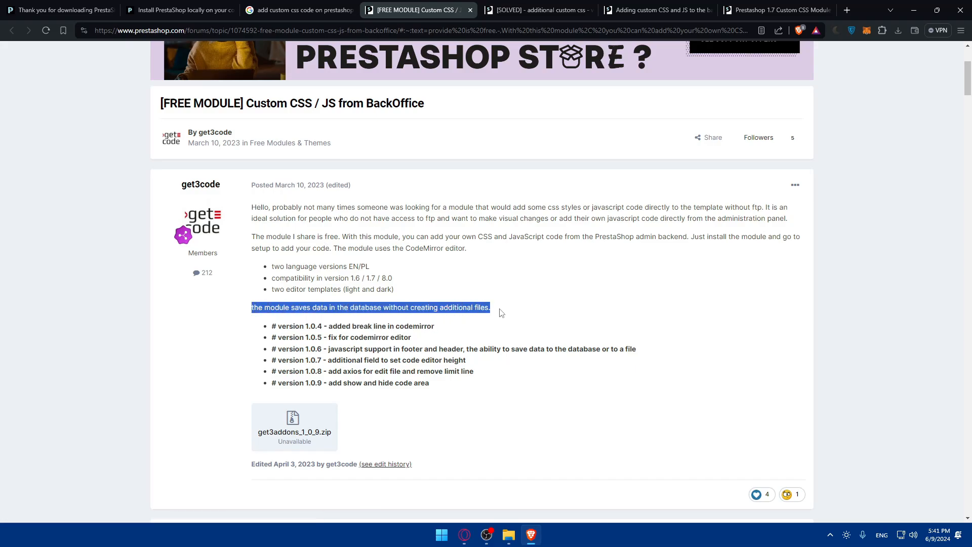
pyautogui.scroll(-3)
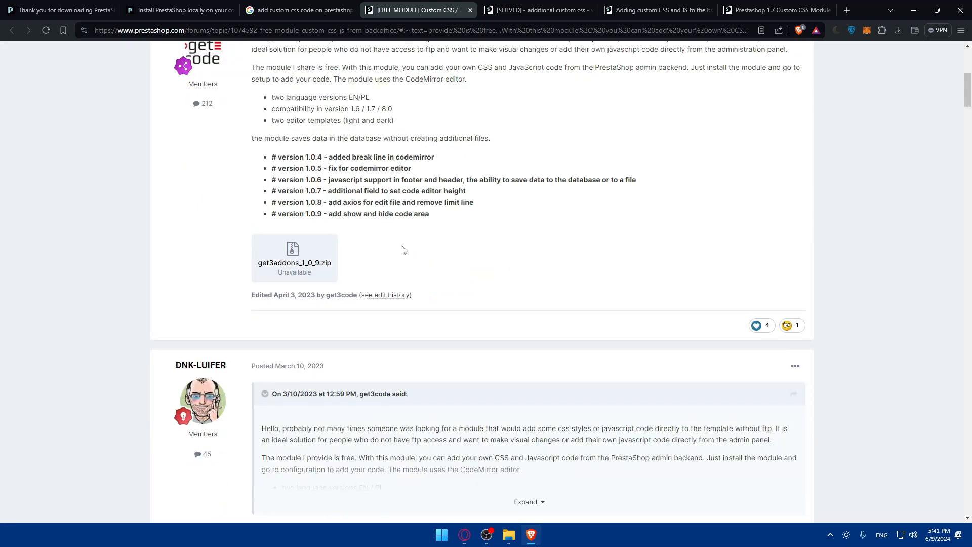
pyautogui.moveTo(397, 254)
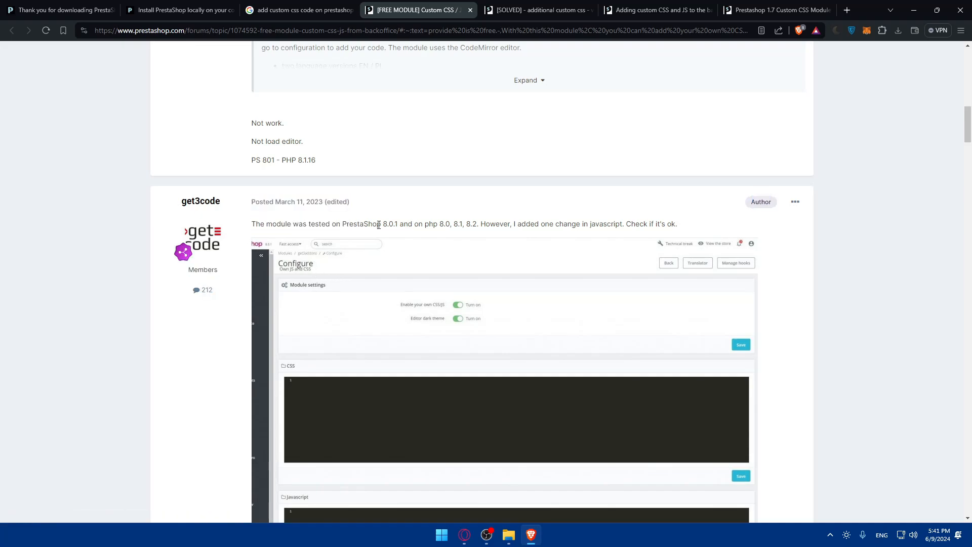
pyautogui.moveTo(582, 236)
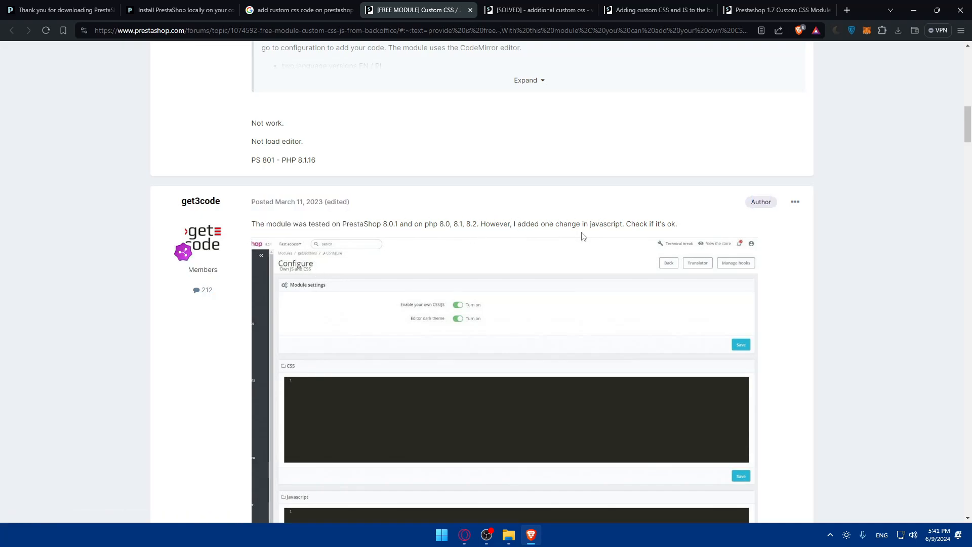
pyautogui.moveTo(659, 212)
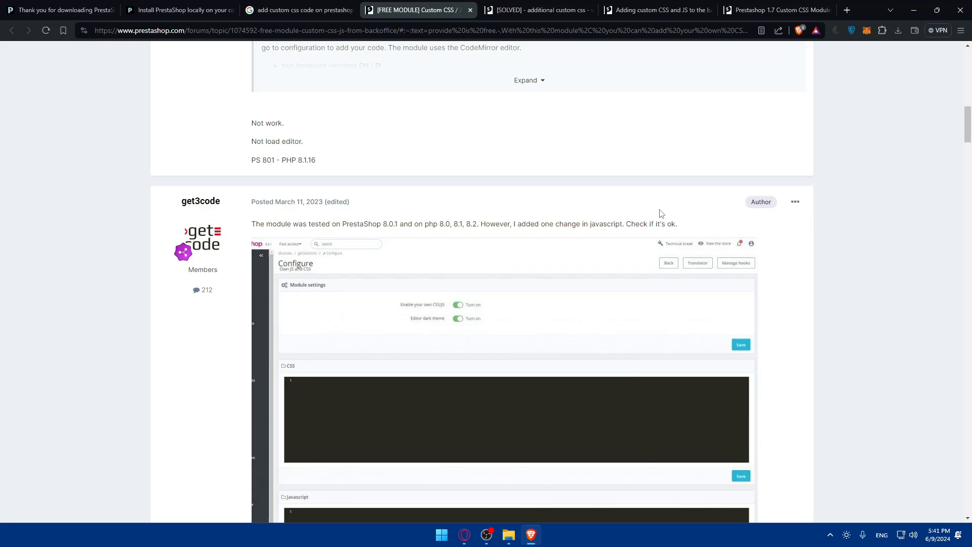
pyautogui.scroll(-3)
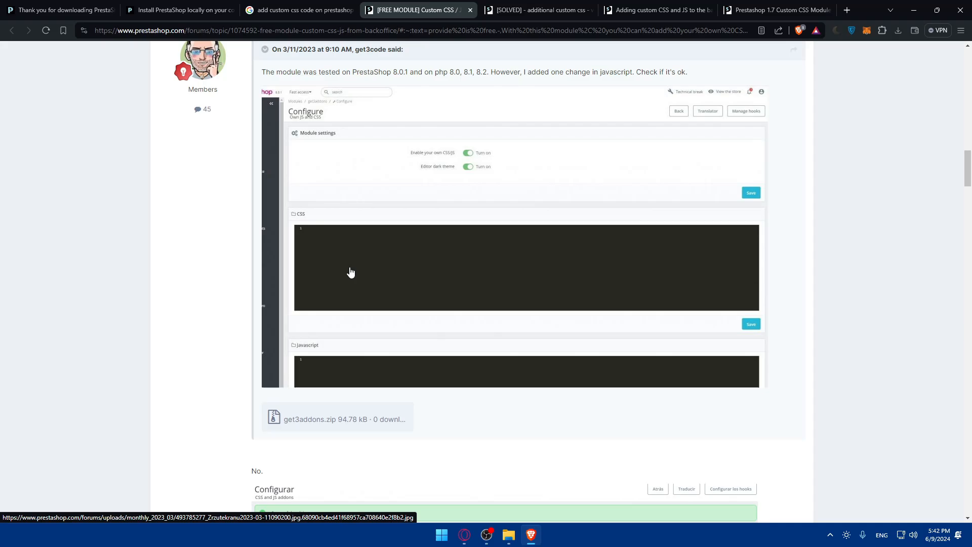
pyautogui.scroll(-3)
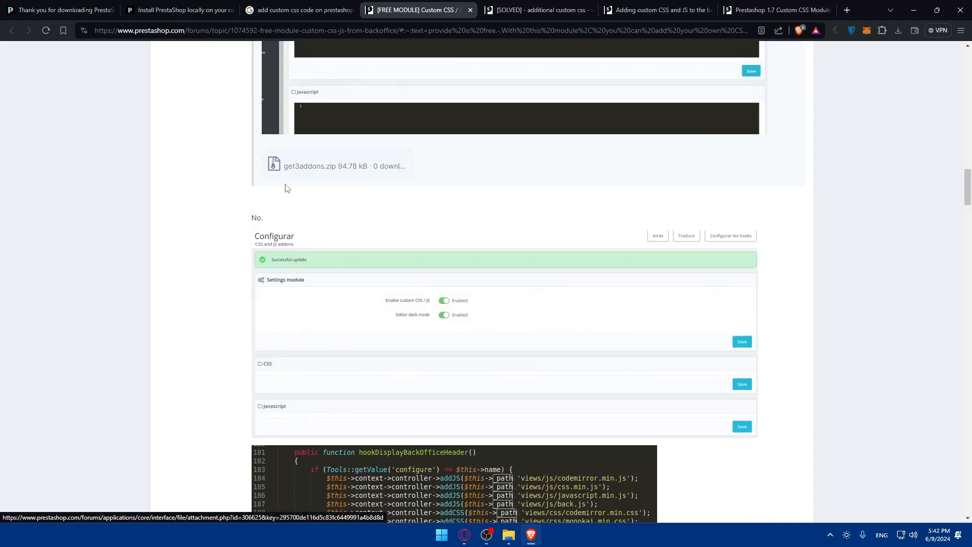
pyautogui.scroll(-3)
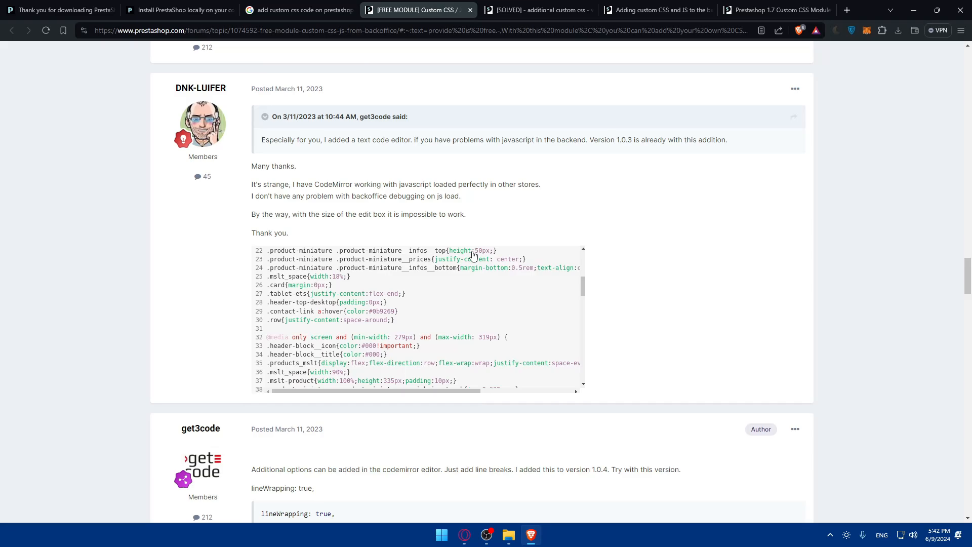
pyautogui.click(422, 10)
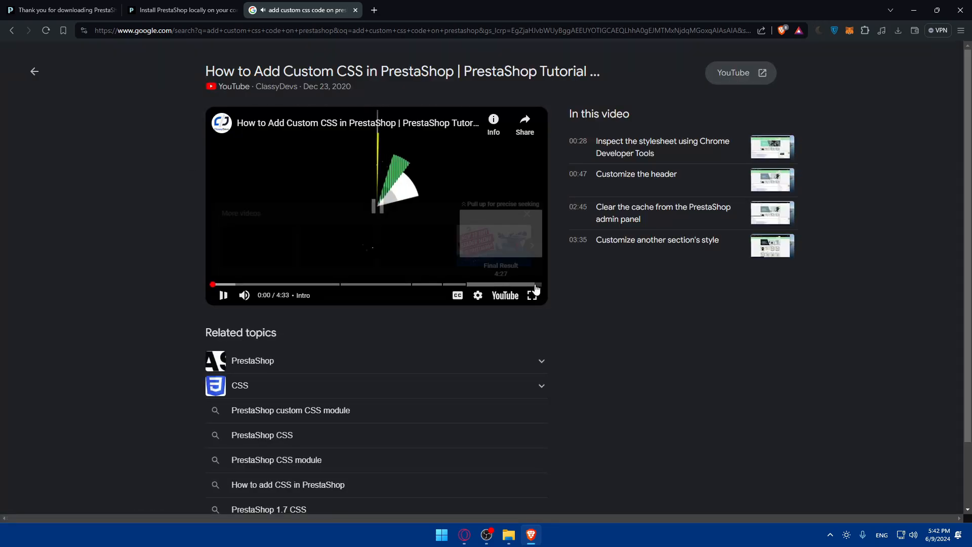
# Play the ClassyDevs custom CSS video enlarged through its 2:06 Add Custom CSS chapter
pyautogui.click(532, 295)
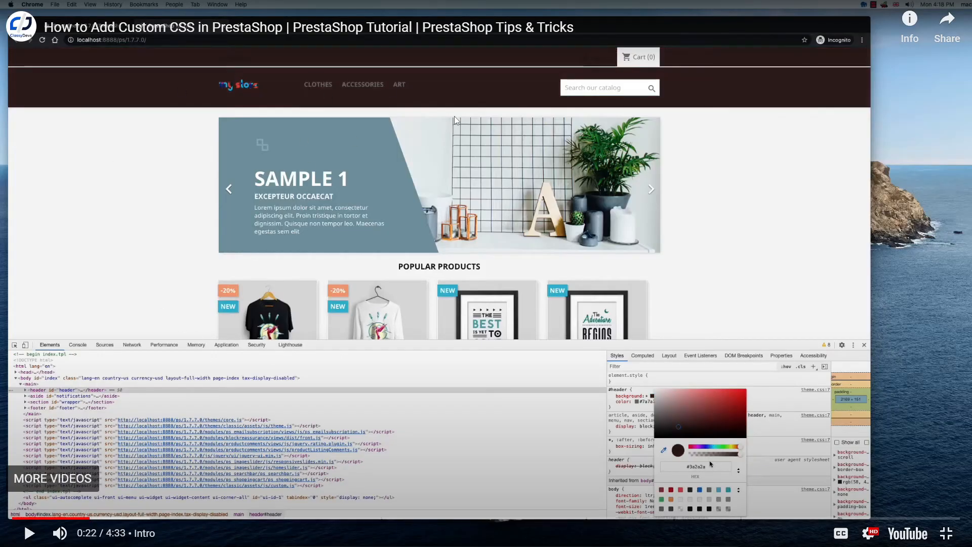
pyautogui.moveTo(149, 514)
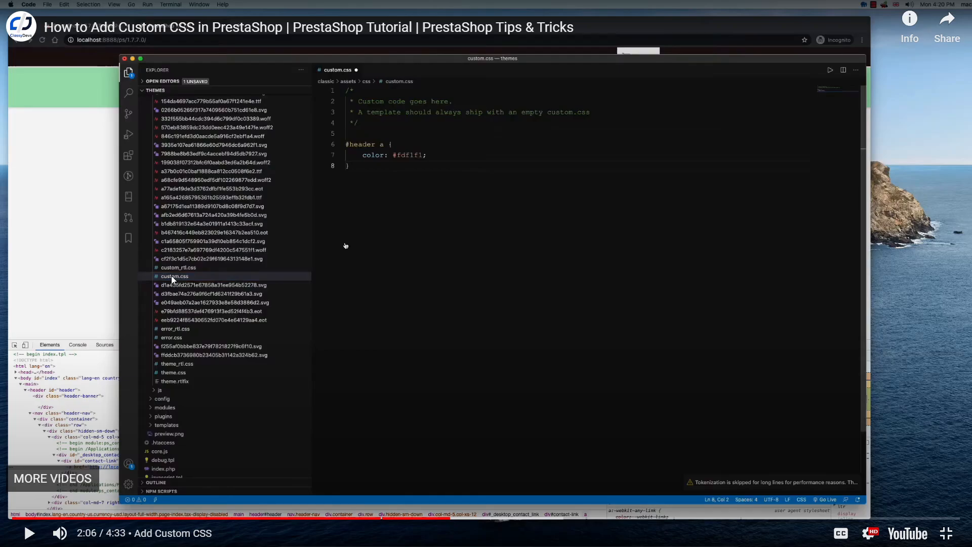
pyautogui.moveTo(496, 241)
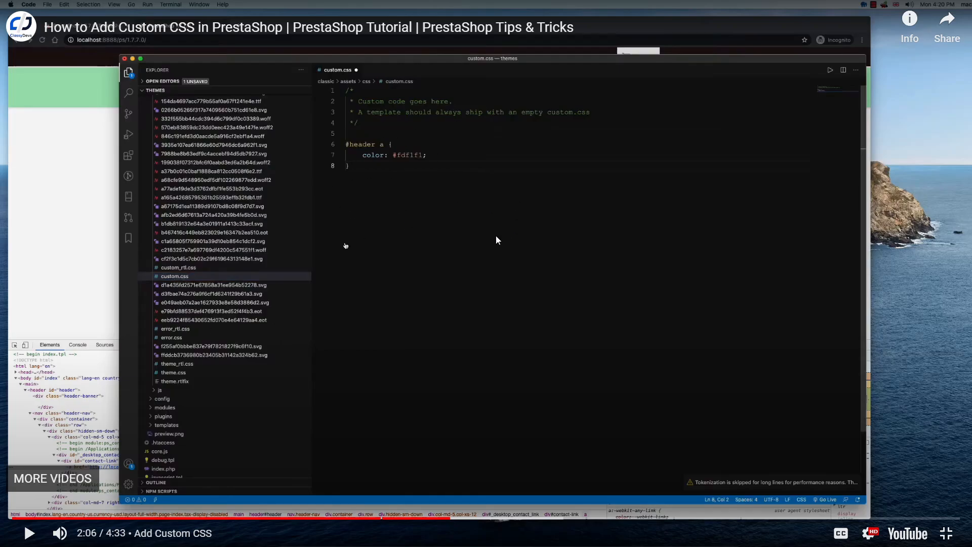
pyautogui.click(440, 533)
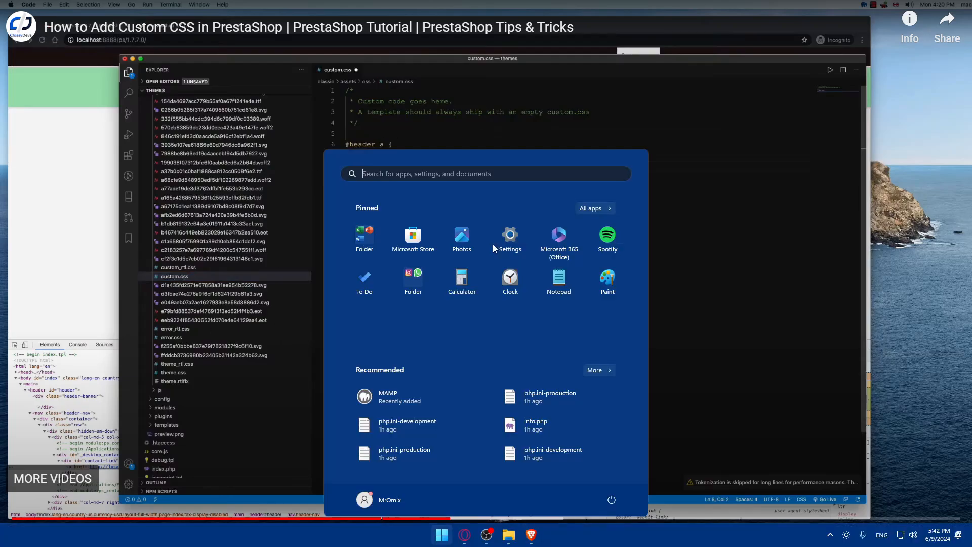
# Search the Windows Start menu for 'code'
pyautogui.write('code')
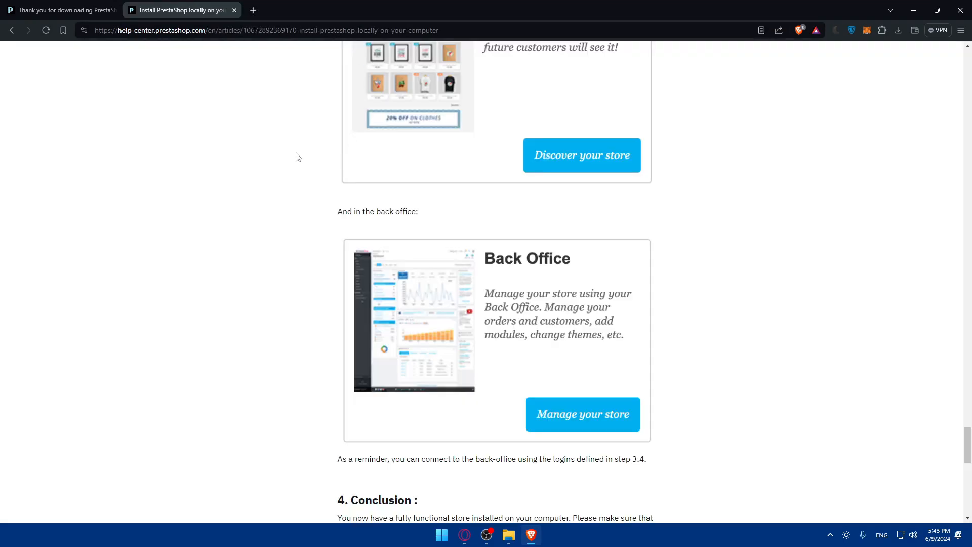
# Scroll the install guide past store information to section 3.5 on database configuration
pyautogui.scroll(-3)
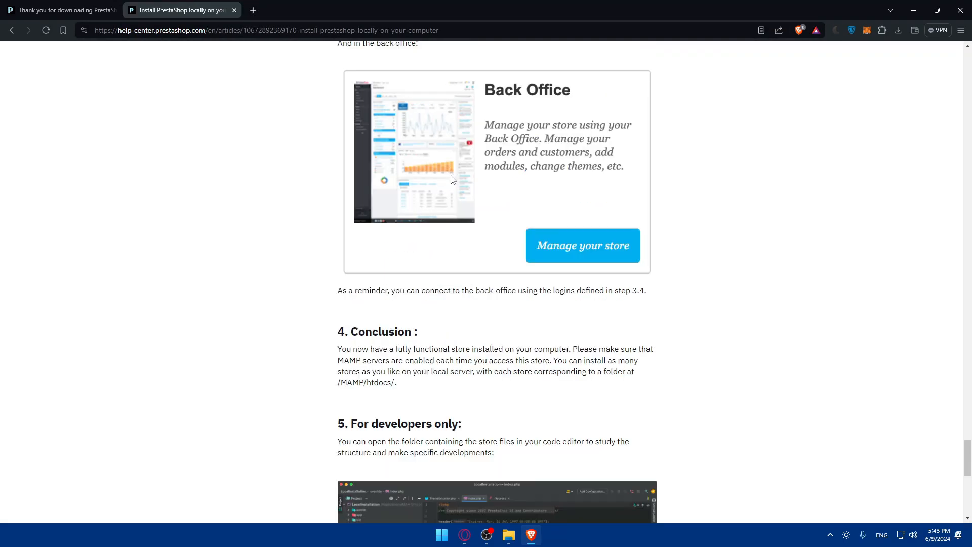
pyautogui.scroll(3)
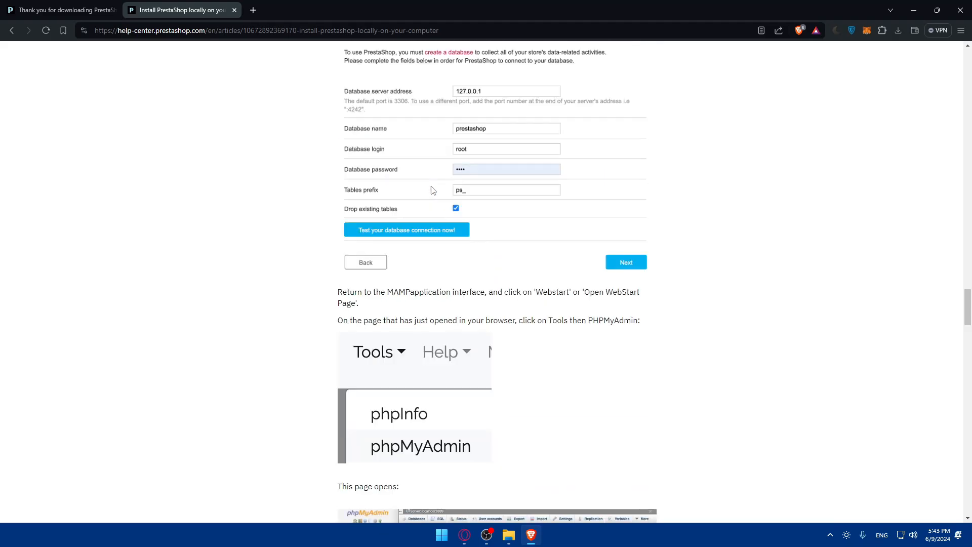
pyautogui.scroll(-3)
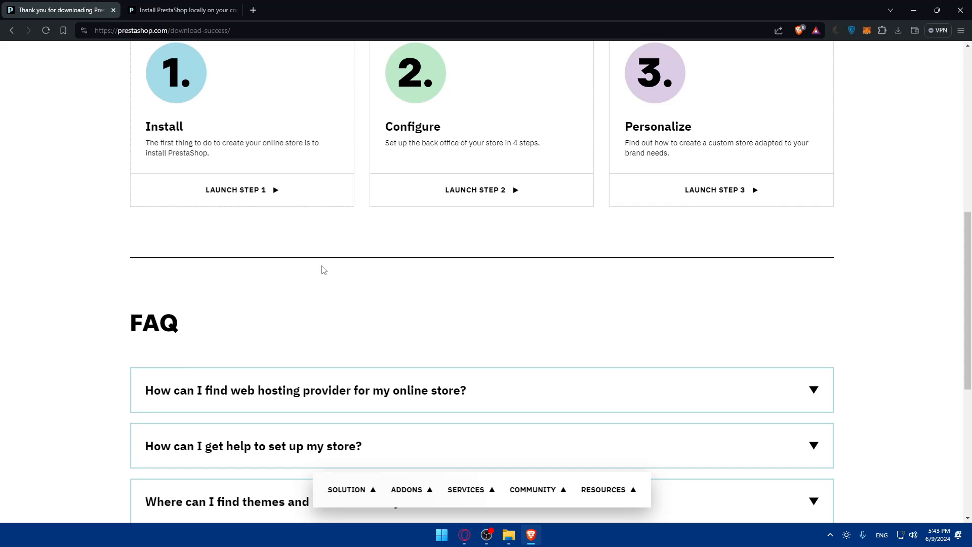
pyautogui.click(180, 10)
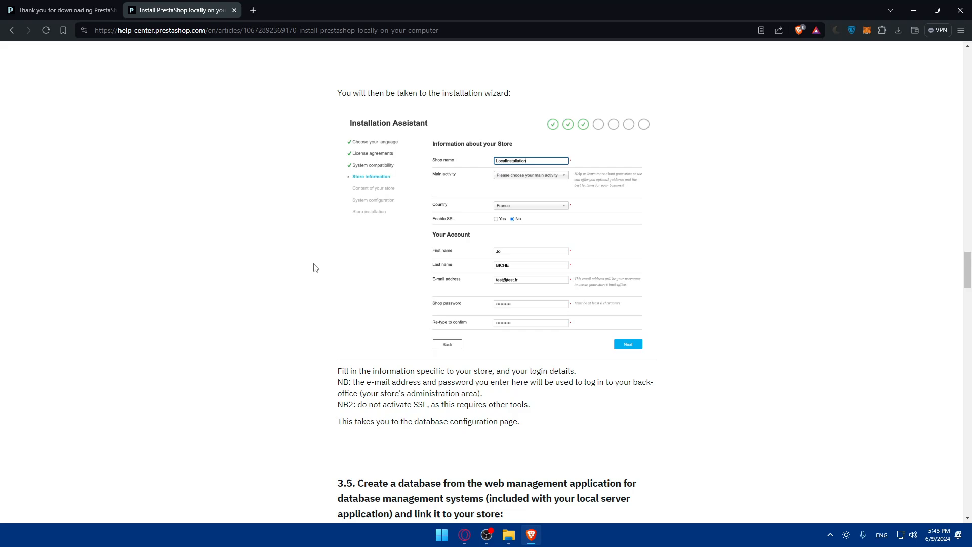
pyautogui.moveTo(329, 252)
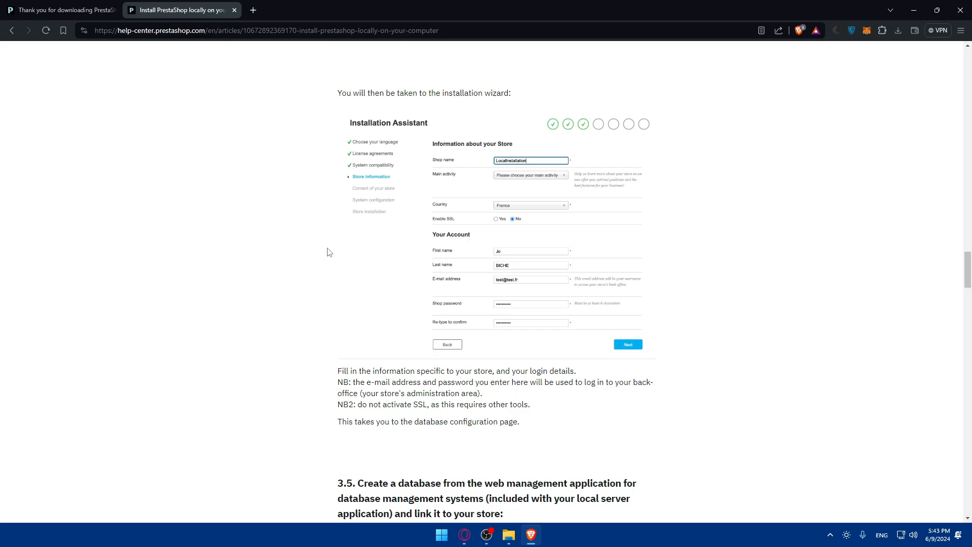
pyautogui.moveTo(329, 246)
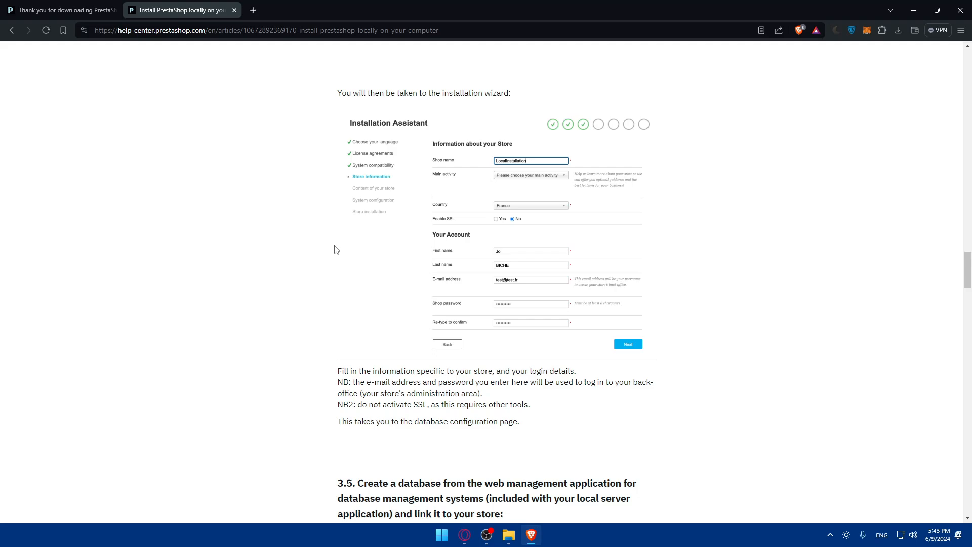
pyautogui.moveTo(352, 255)
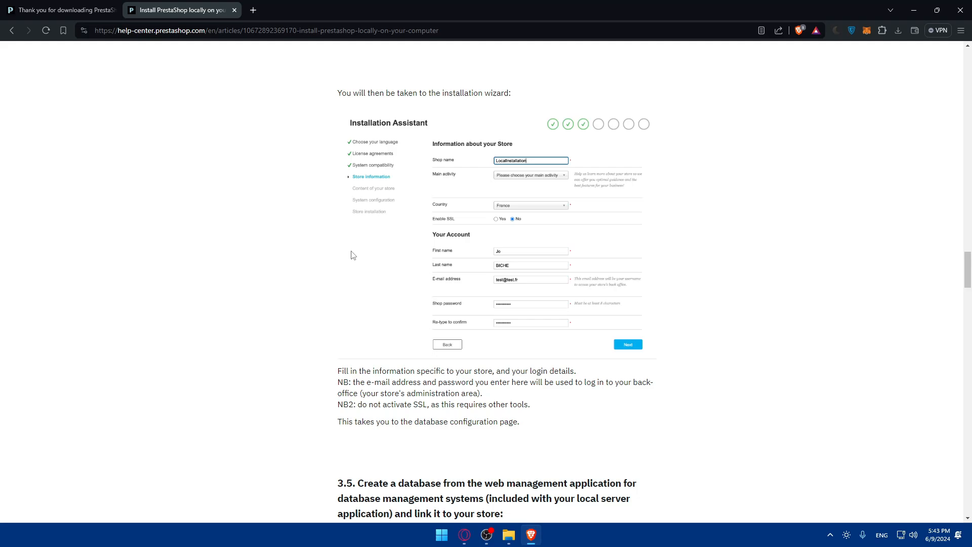
pyautogui.moveTo(342, 255)
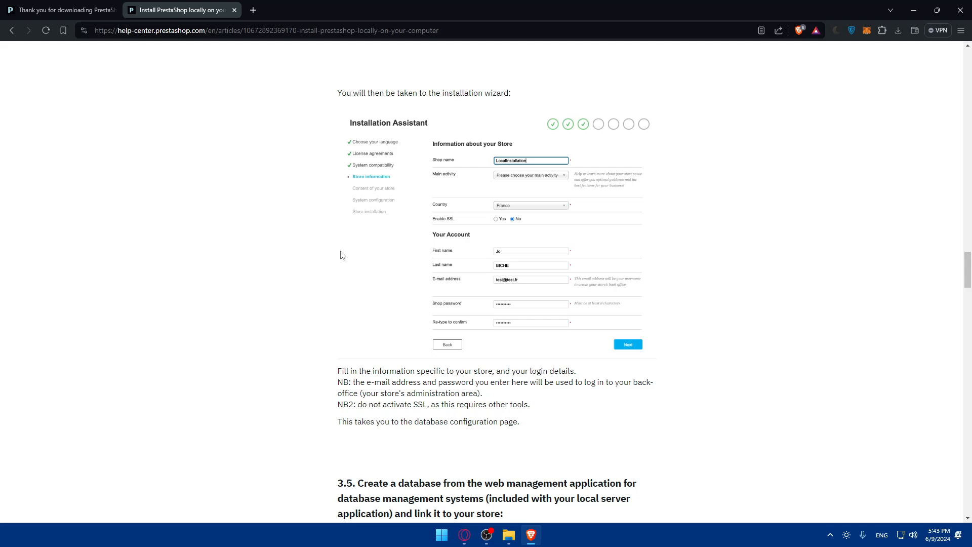
pyautogui.moveTo(339, 252)
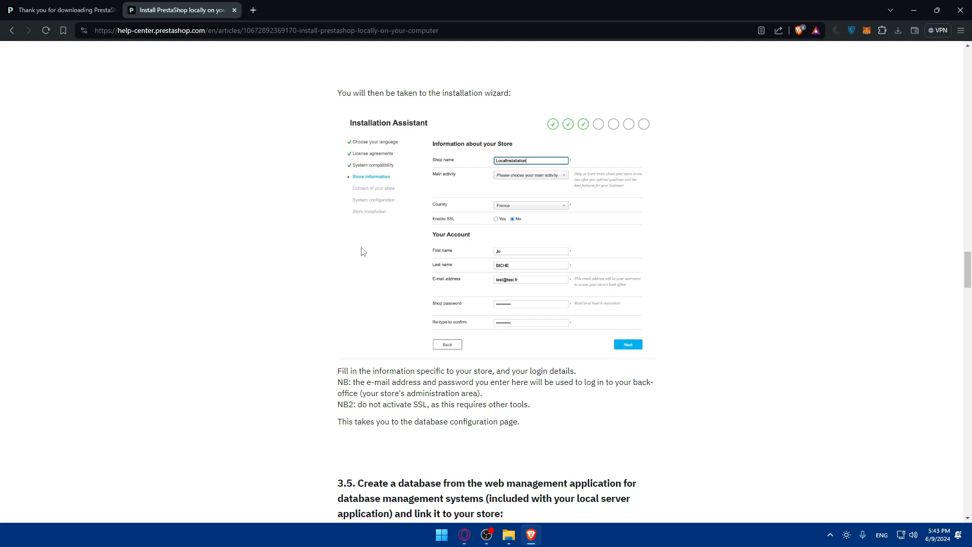
pyautogui.moveTo(363, 267)
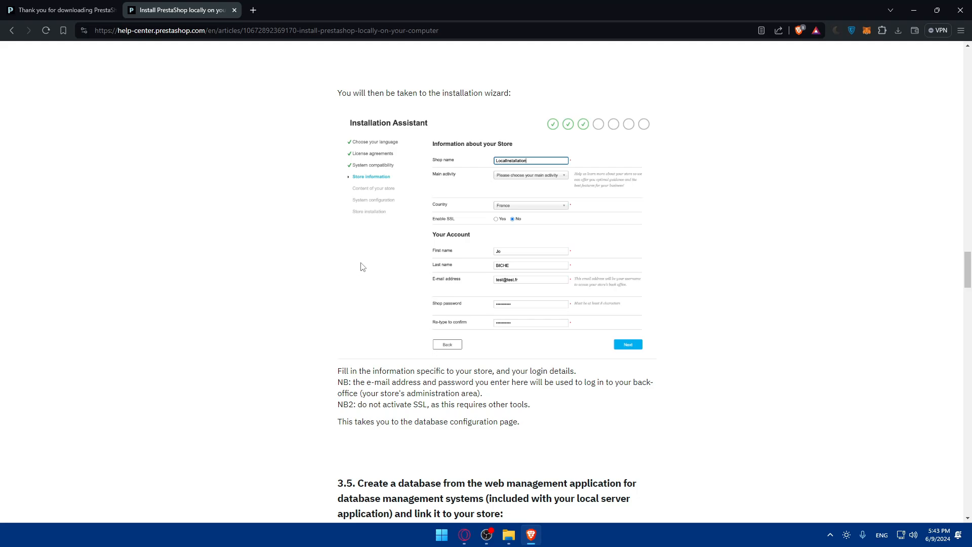
pyautogui.moveTo(353, 276)
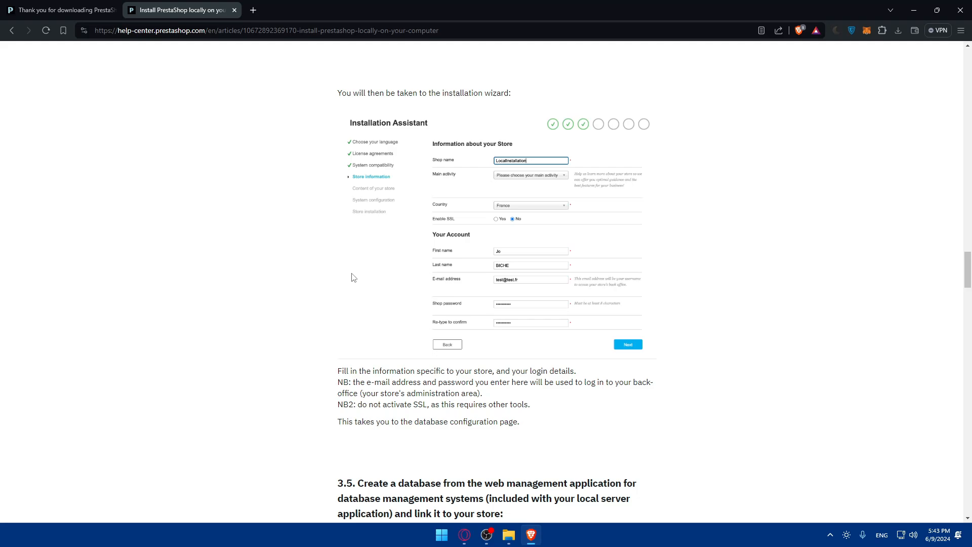
pyautogui.moveTo(347, 284)
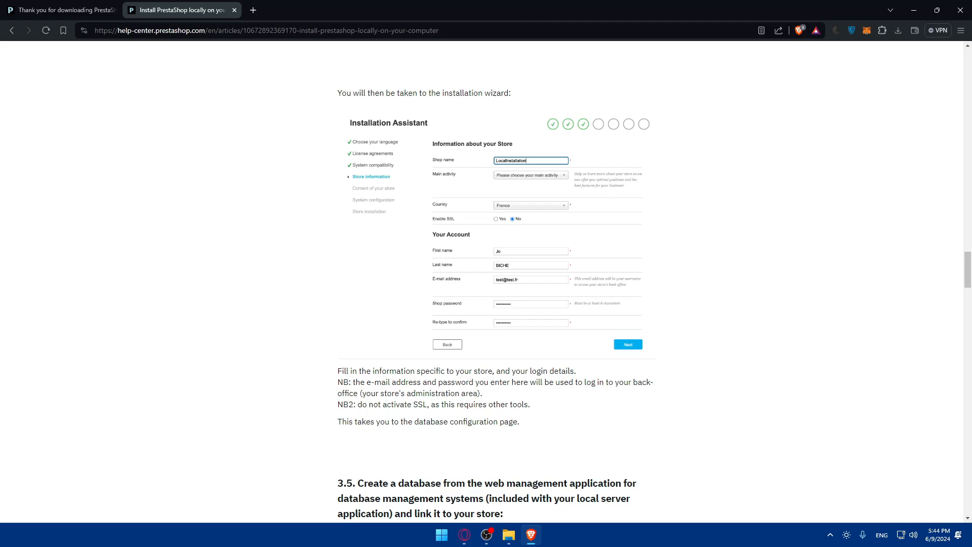
pyautogui.scroll(-3)
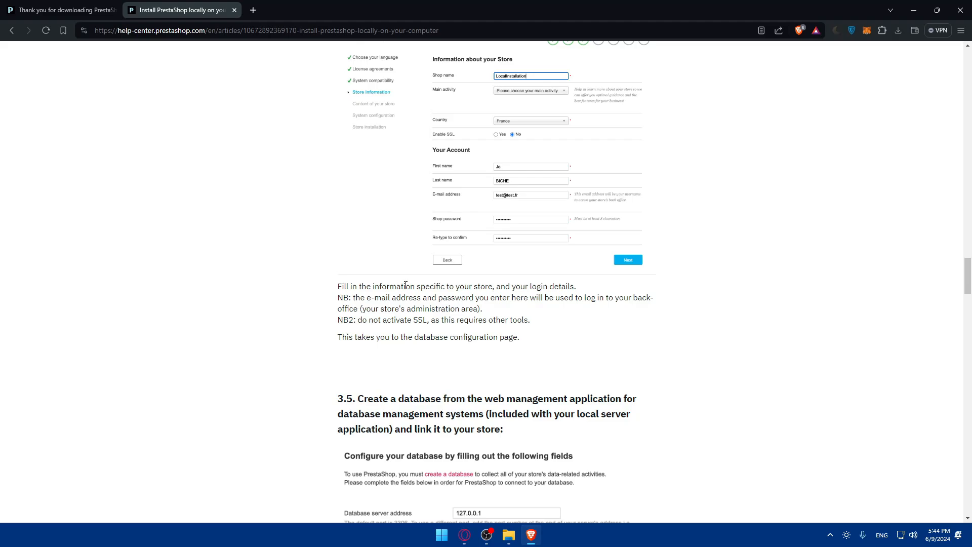
pyautogui.scroll(-3)
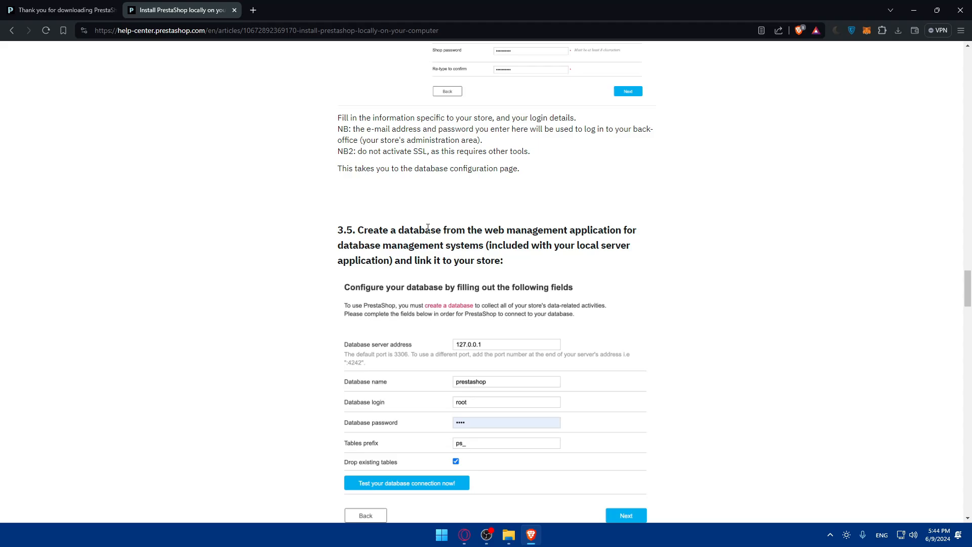
pyautogui.moveTo(281, 90)
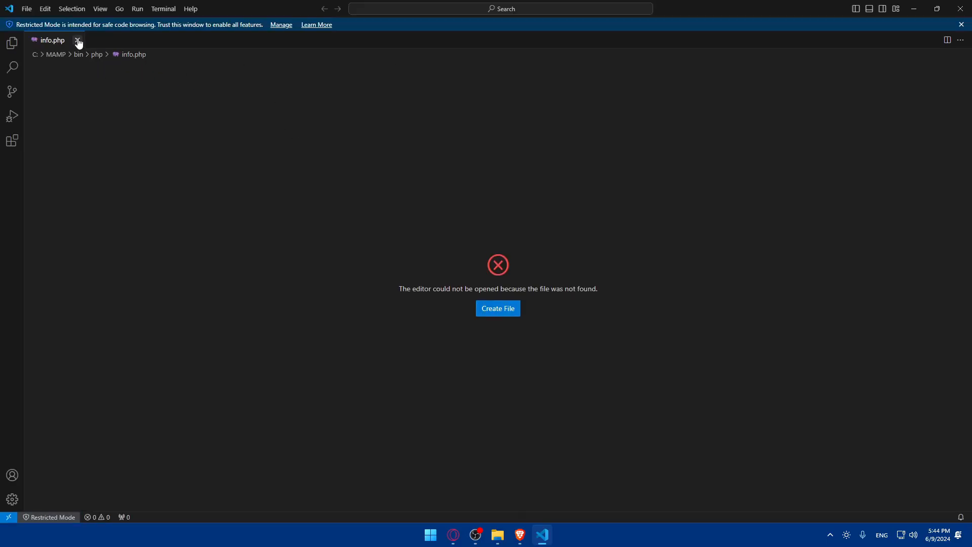
# Close the missing info.php tab and open a blank Untitled-1 file with the Explorer shown
pyautogui.click(26, 8)
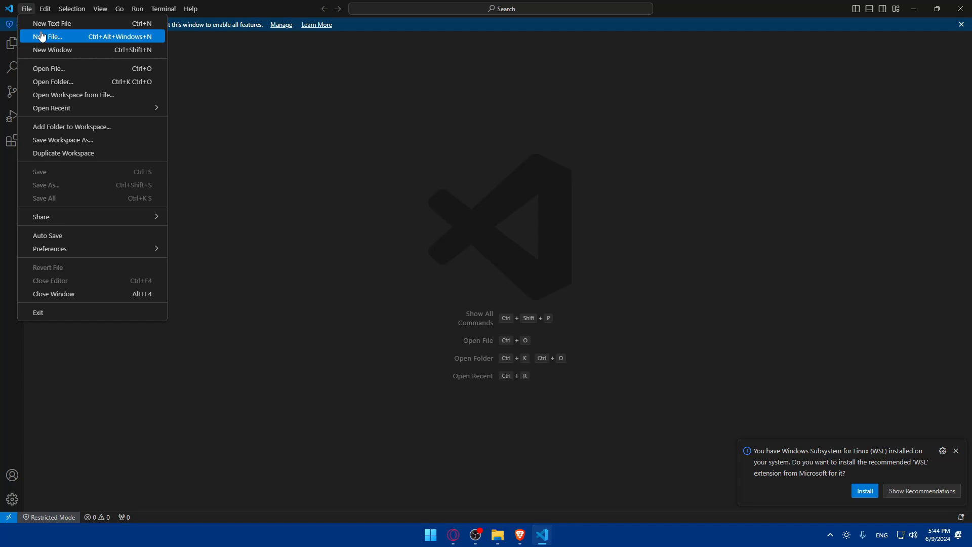
pyautogui.click(46, 36)
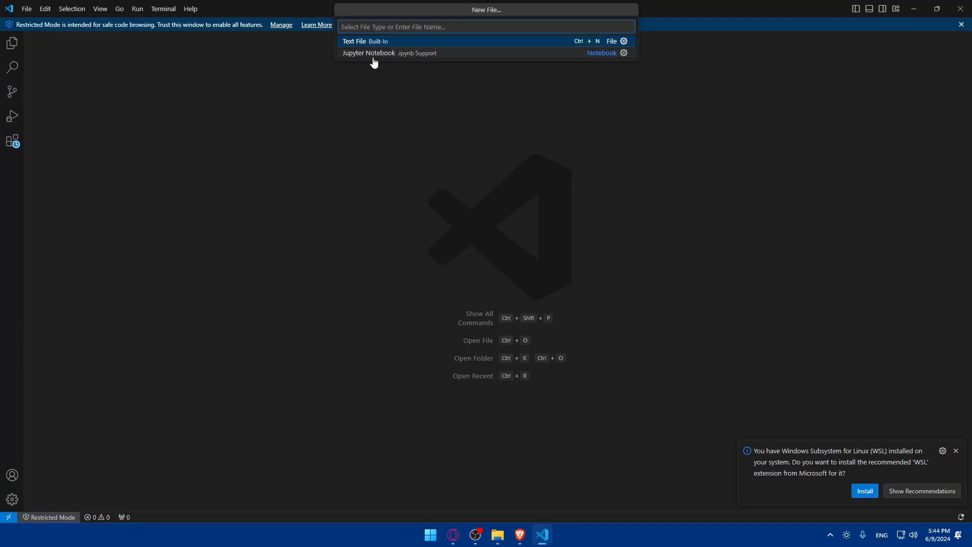
pyautogui.write('test')
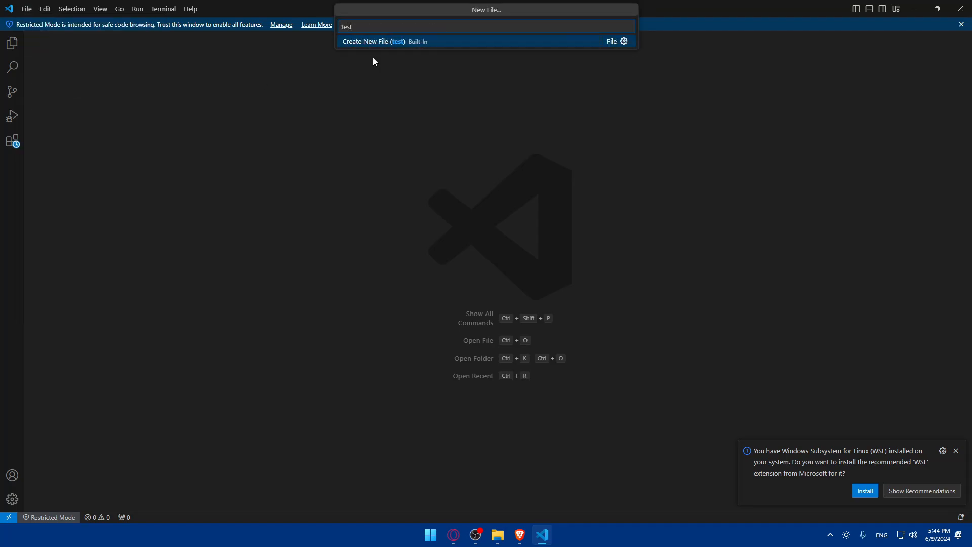
pyautogui.press('Escape')
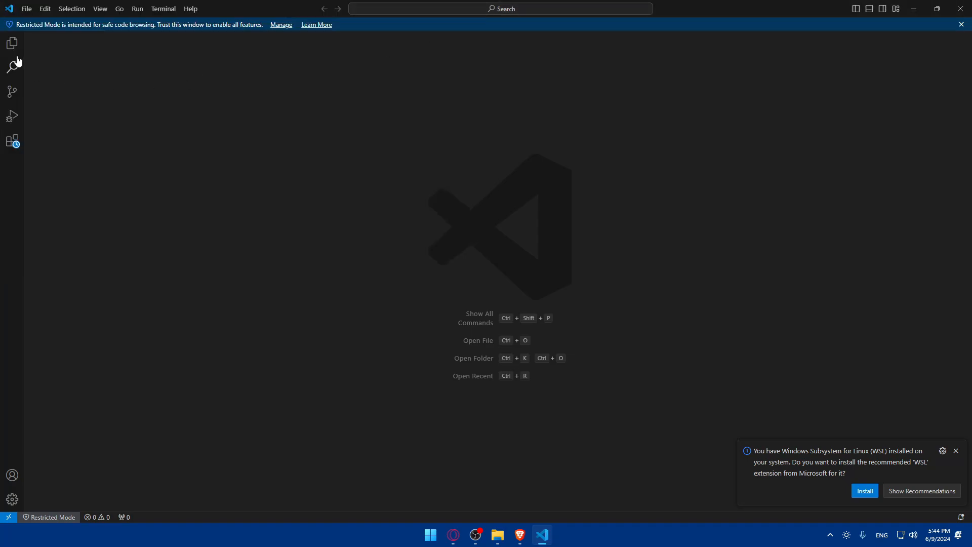
pyautogui.click(12, 43)
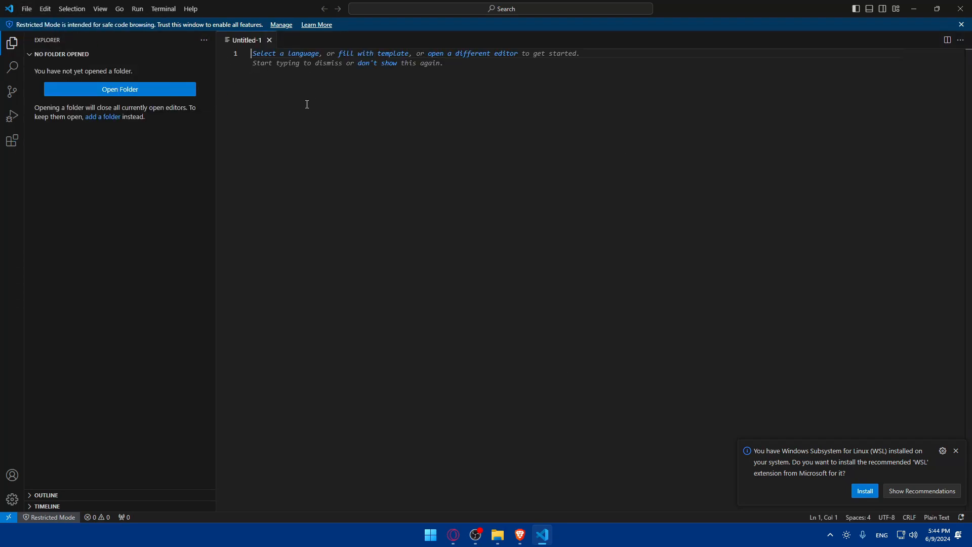
# Type the rule header { background=color: #ff5733; } and select the ff5733 hex value
pyautogui.write('header')
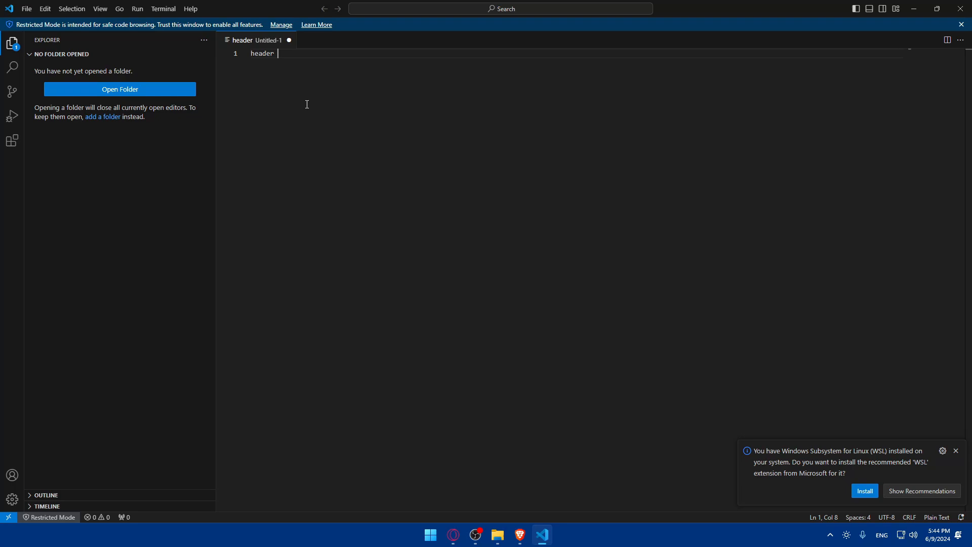
pyautogui.write('{}')
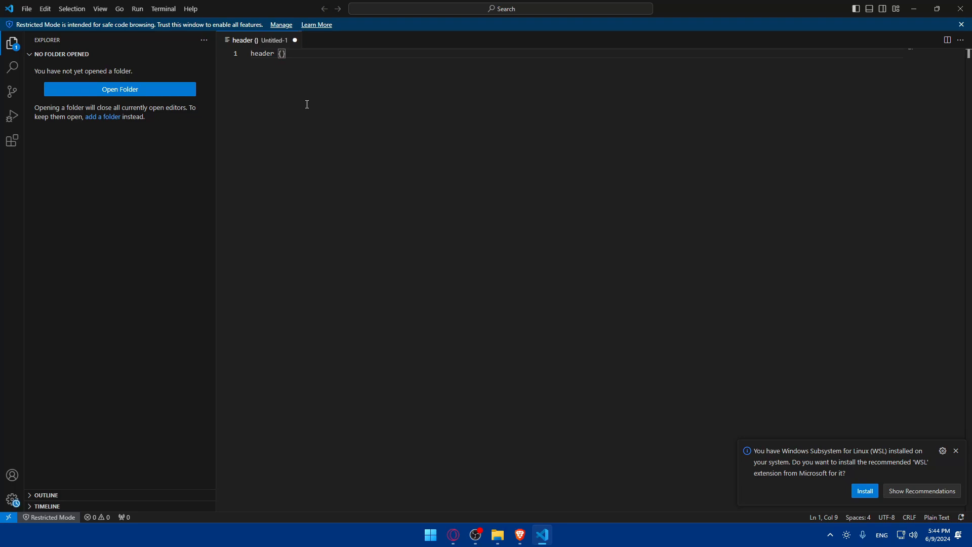
pyautogui.press('Enter')
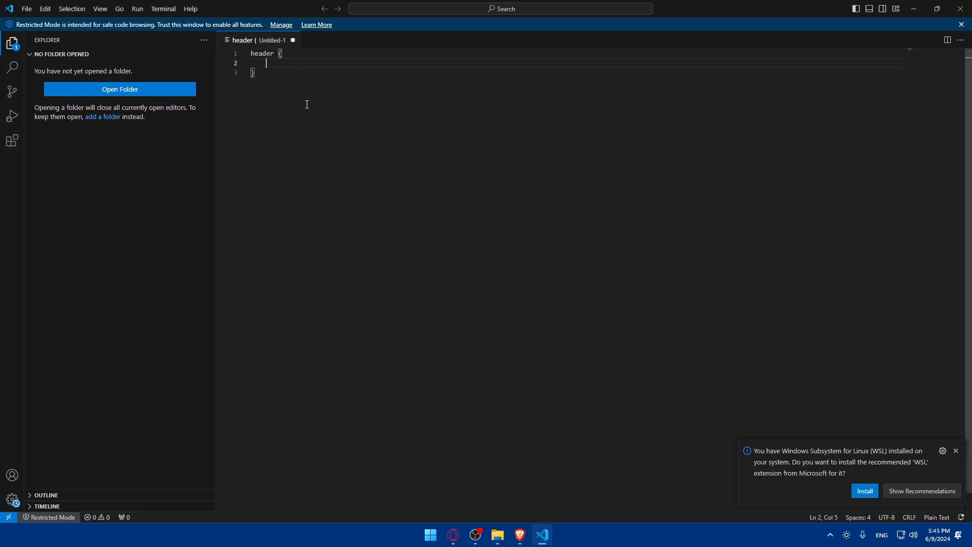
pyautogui.write('background')
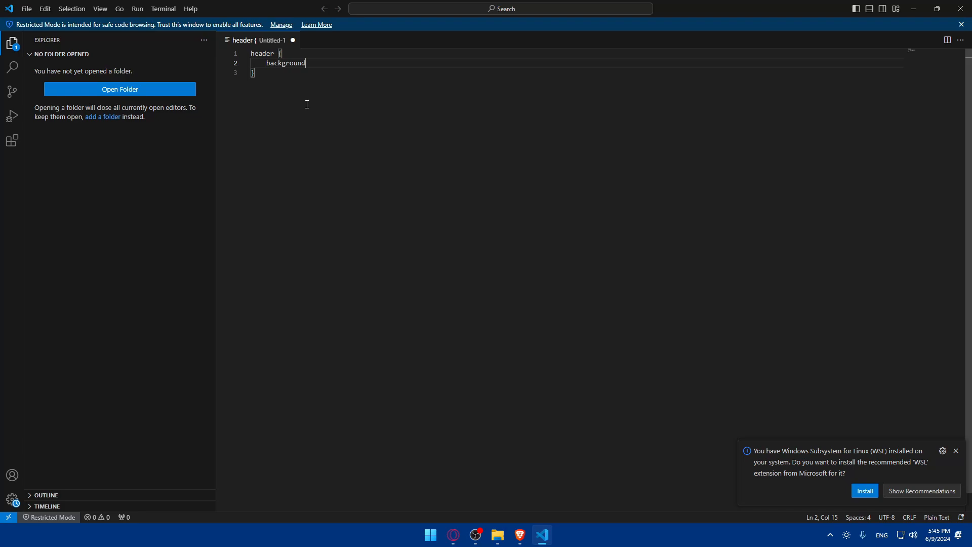
pyautogui.write('=')
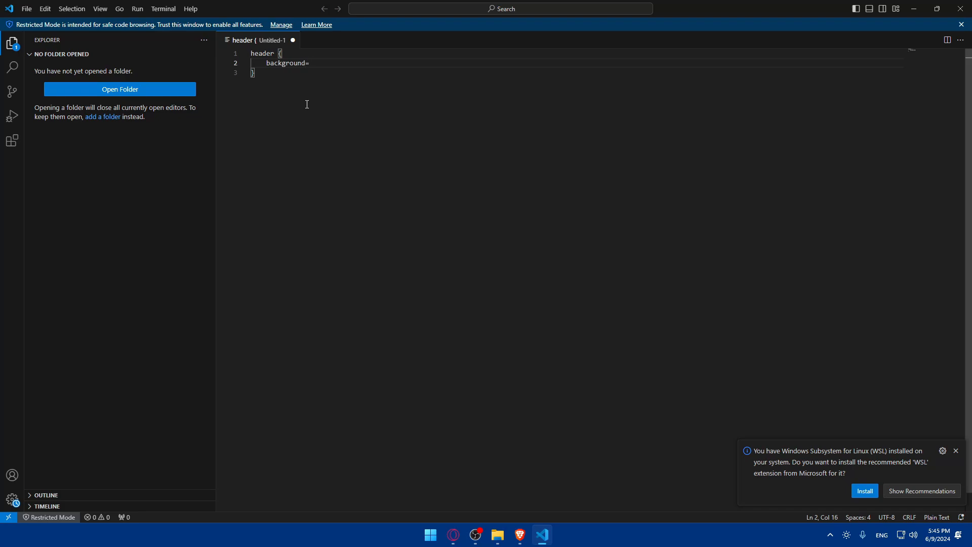
pyautogui.write('color:')
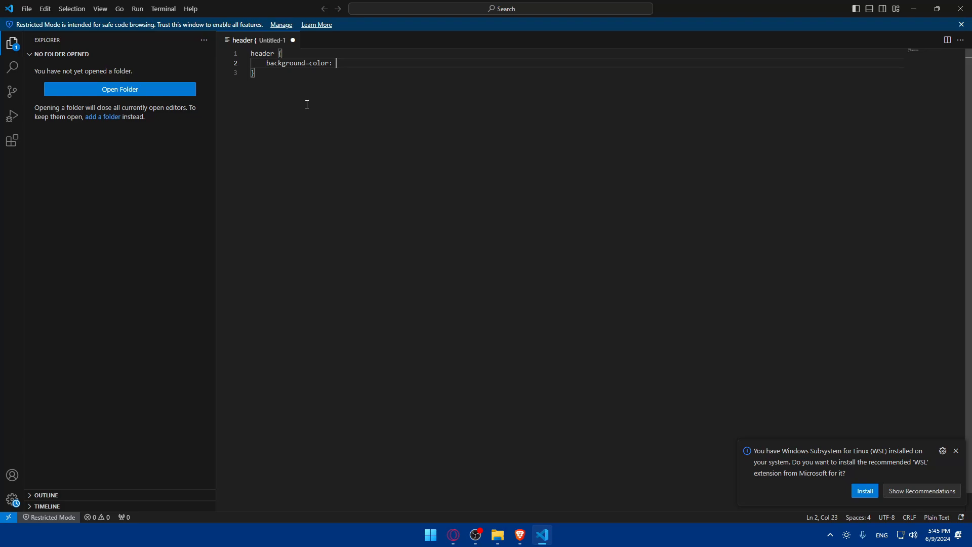
pyautogui.write('#')
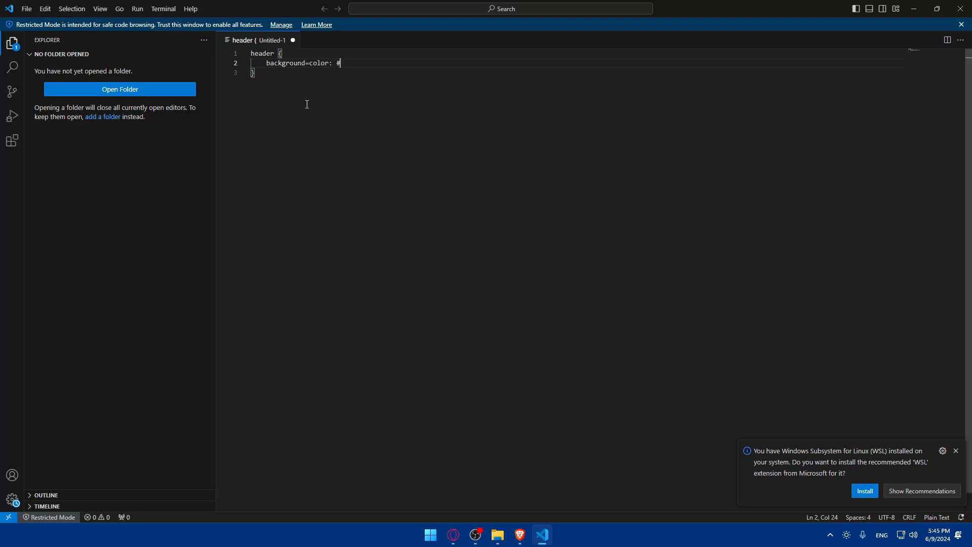
pyautogui.write('ff')
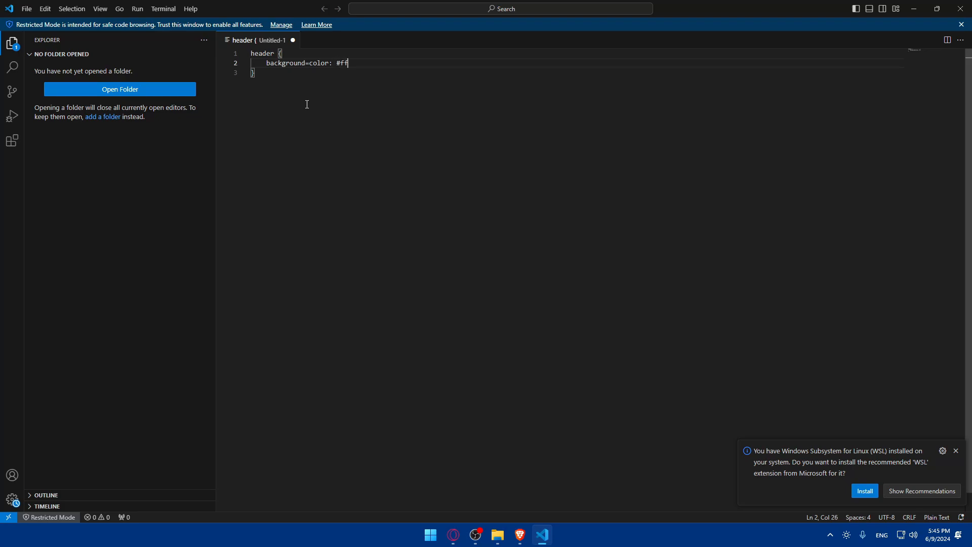
pyautogui.write('5733')
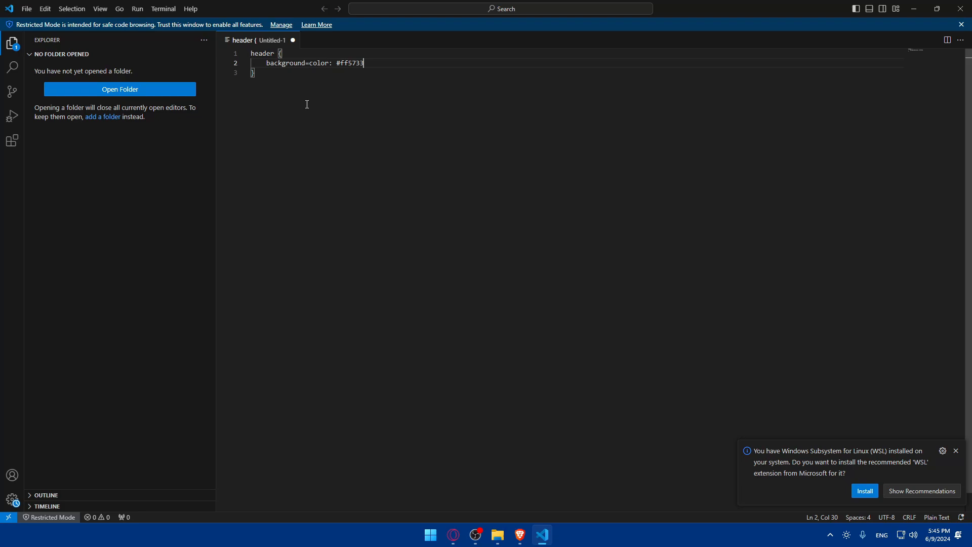
pyautogui.write(';')
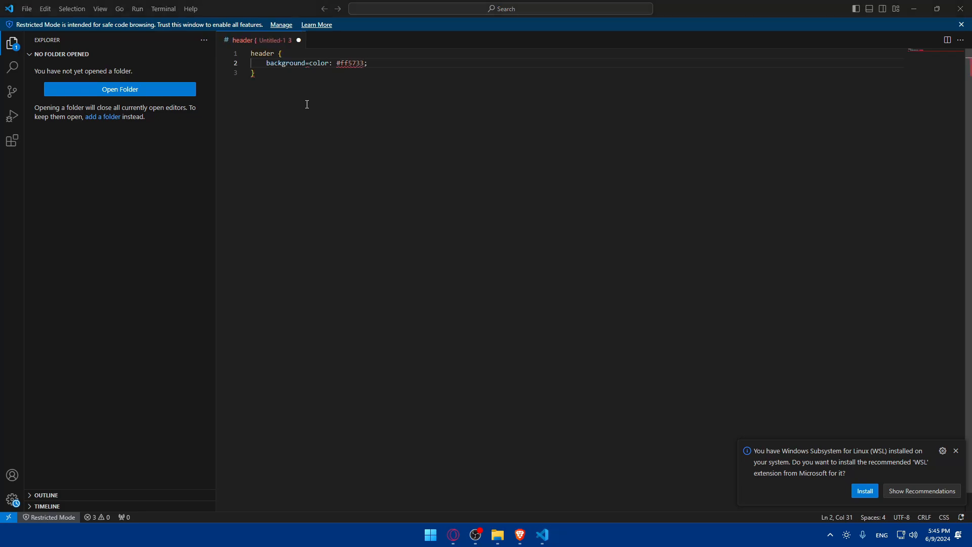
pyautogui.click(254, 72)
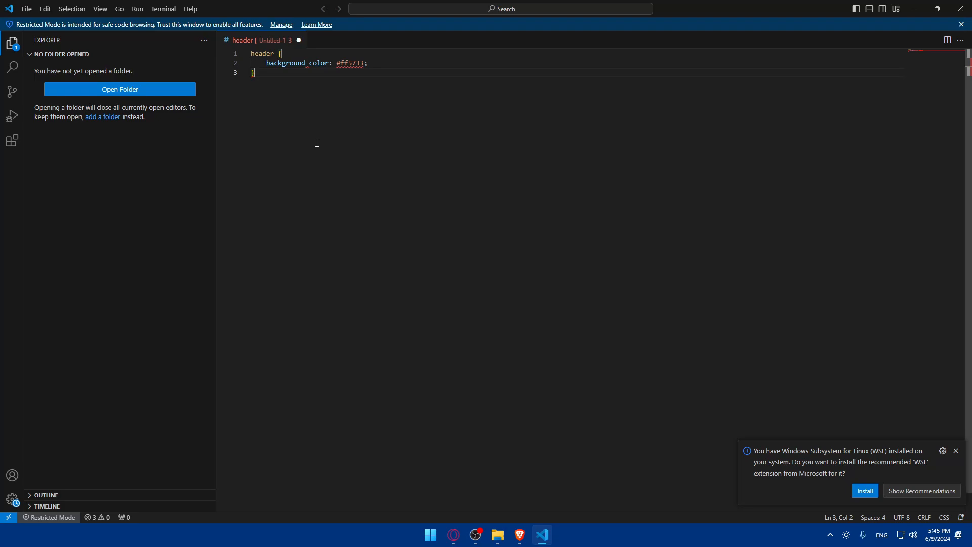
pyautogui.moveTo(371, 92)
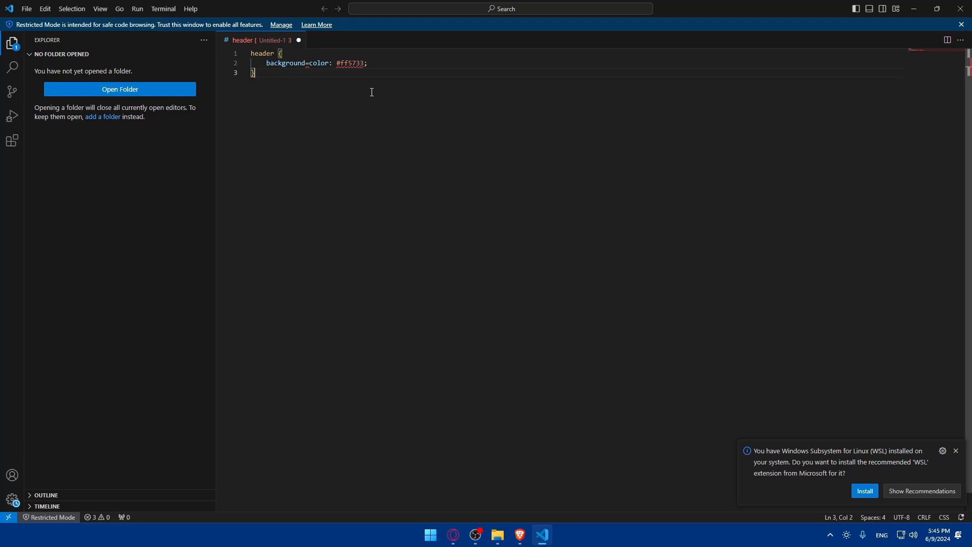
pyautogui.doubleClick(351, 63)
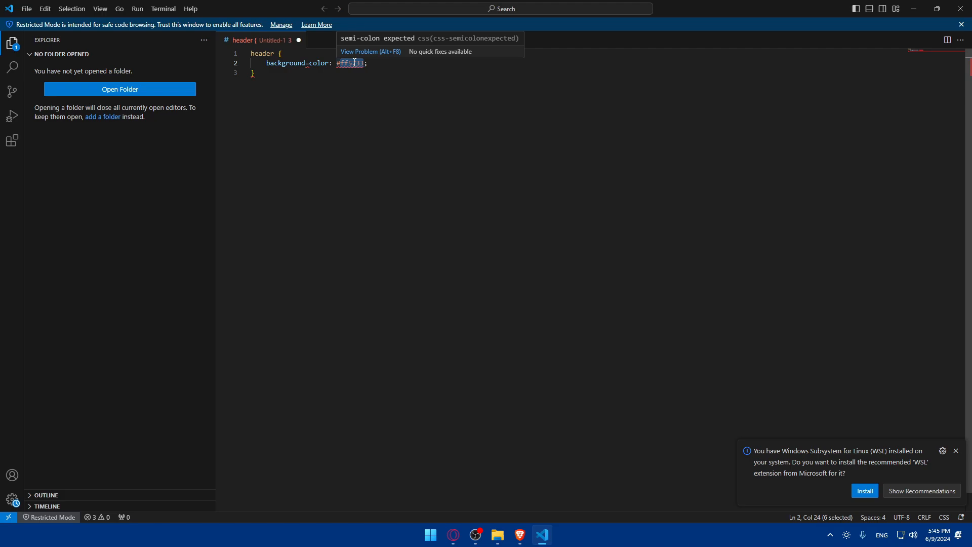
pyautogui.click(519, 535)
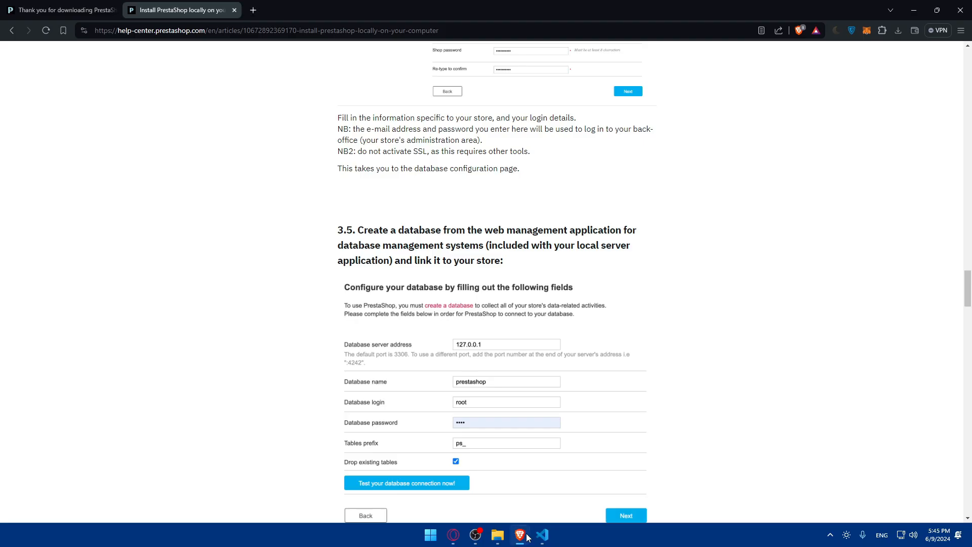
# Google 'what color is ff5733', see it is light orange, and close the tab
pyautogui.write('ff573')
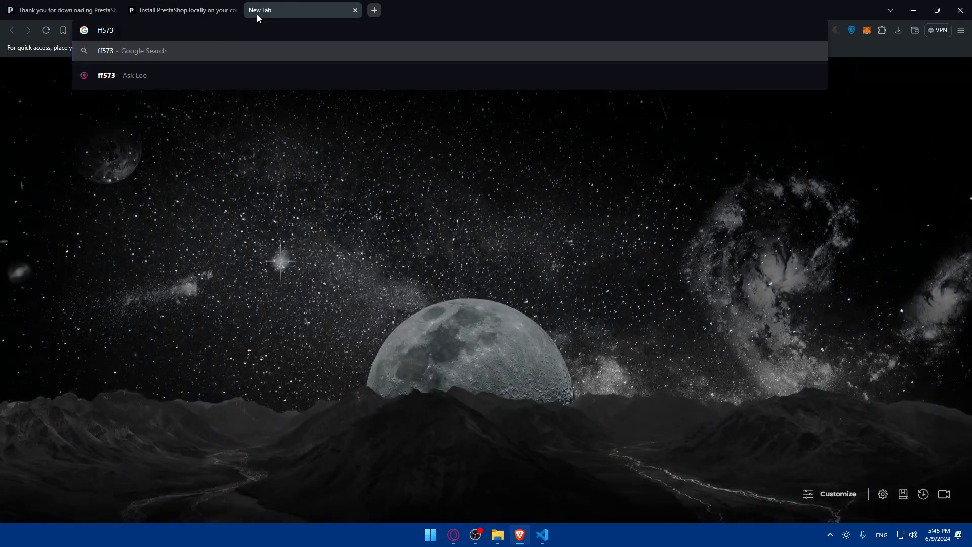
pyautogui.write('what color is that')
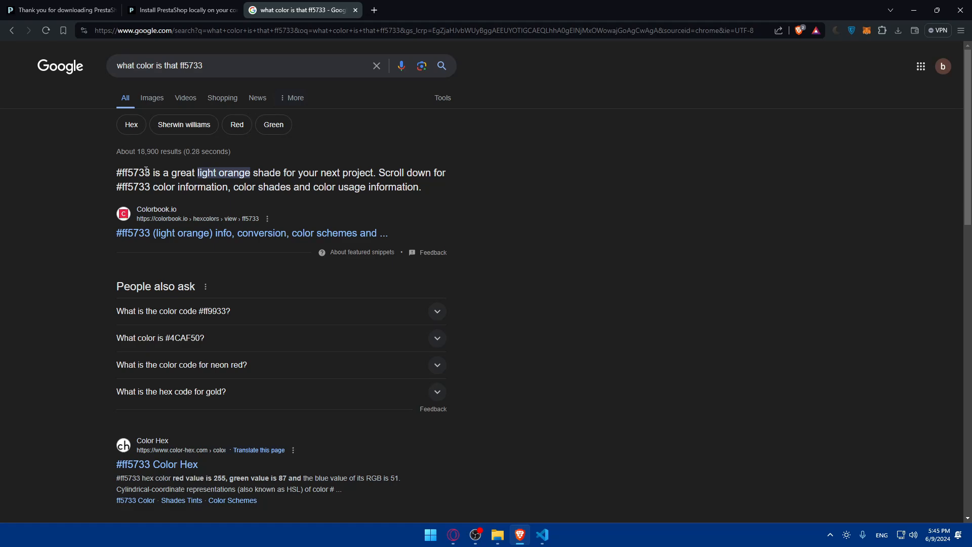
pyautogui.moveTo(229, 91)
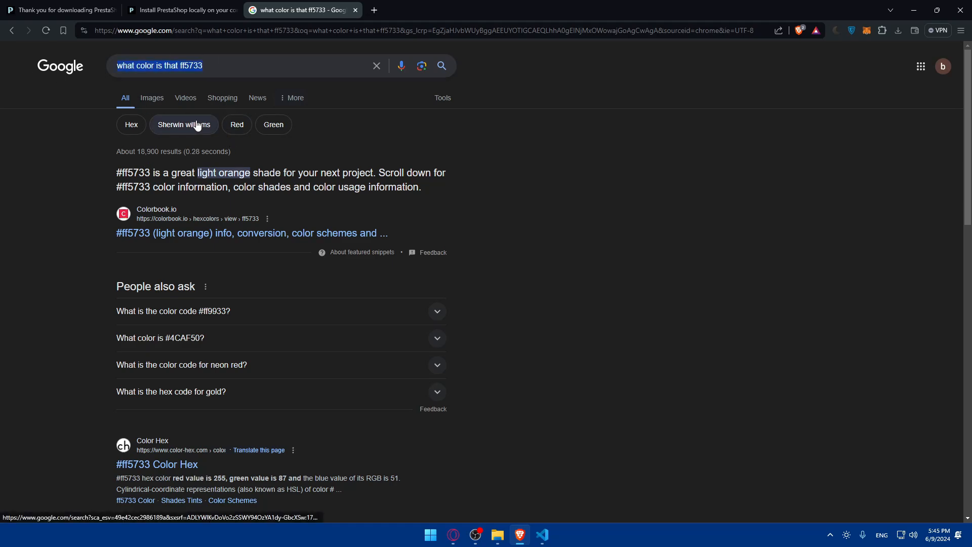
pyautogui.click(242, 66)
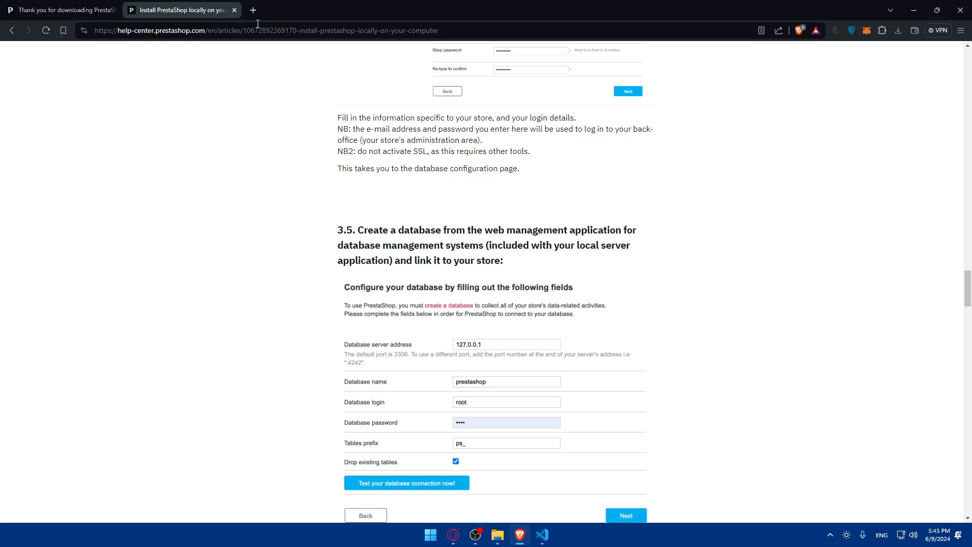
pyautogui.moveTo(209, 149)
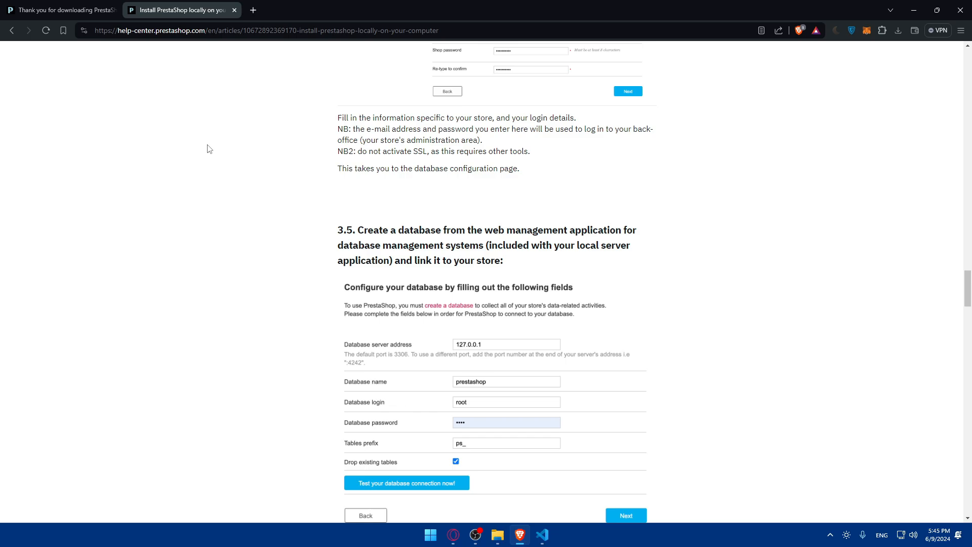